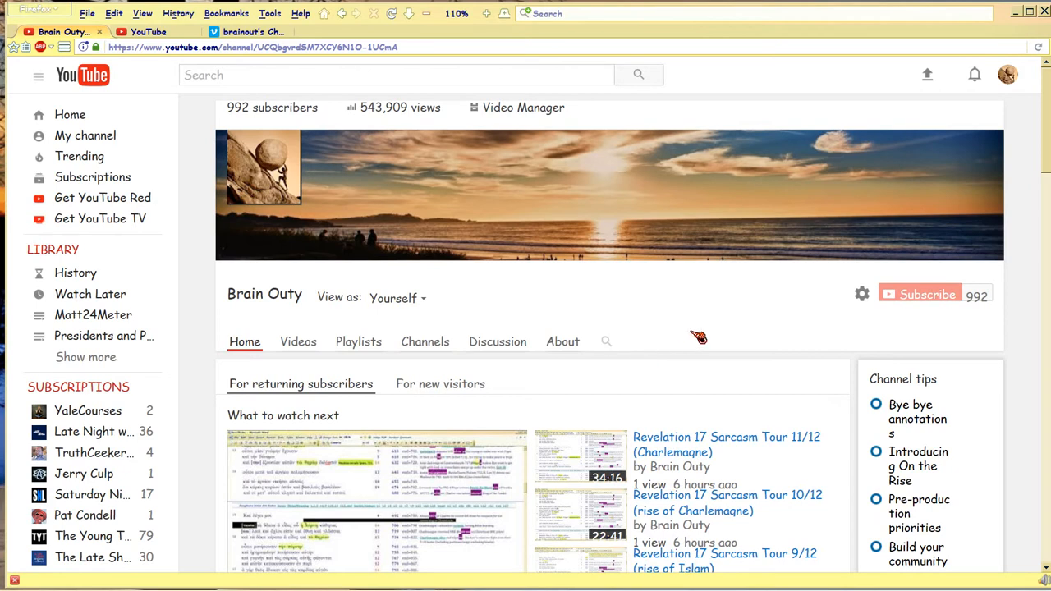
scroll("down", 3)
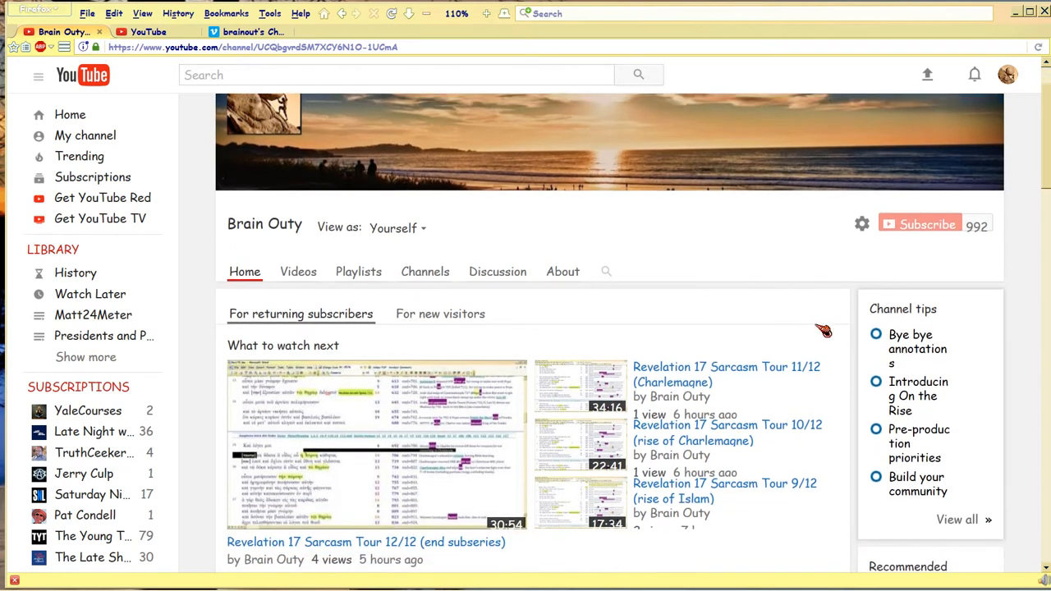
scroll("down", 3)
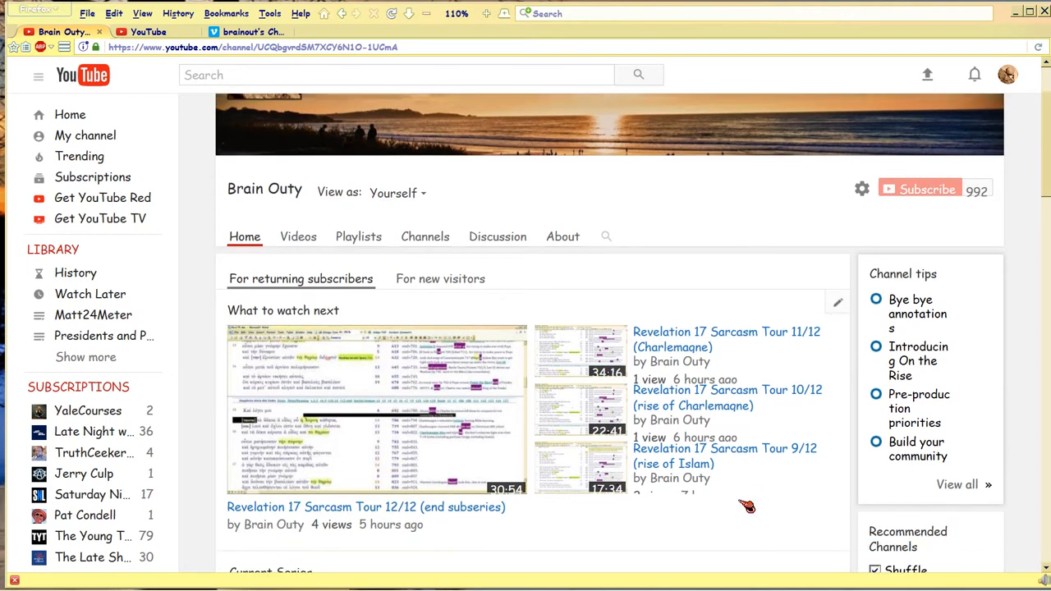
scroll("down", 3)
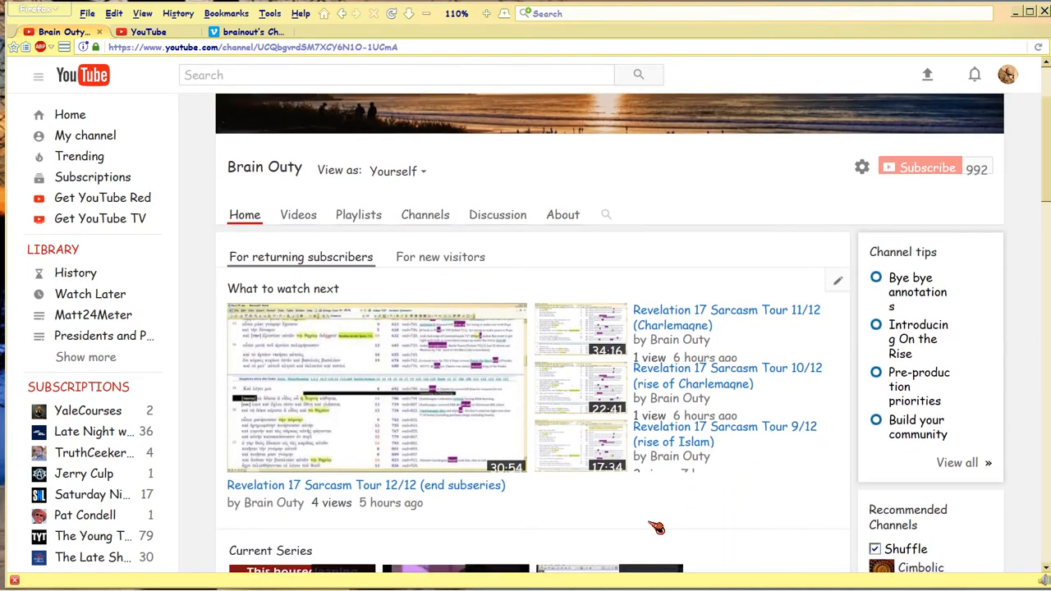
scroll("down", 3)
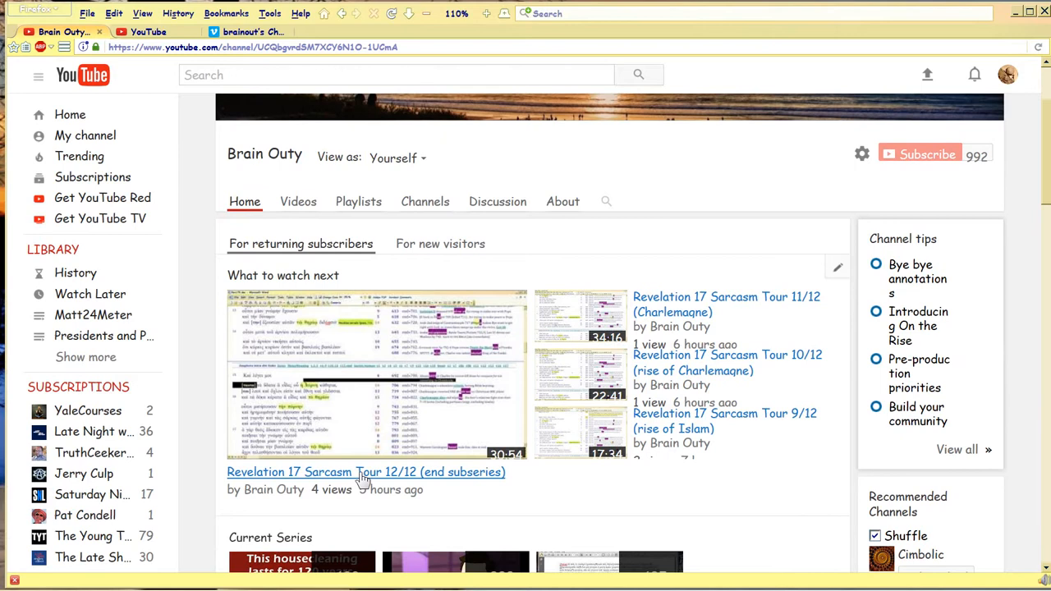
mouse_move(548, 493)
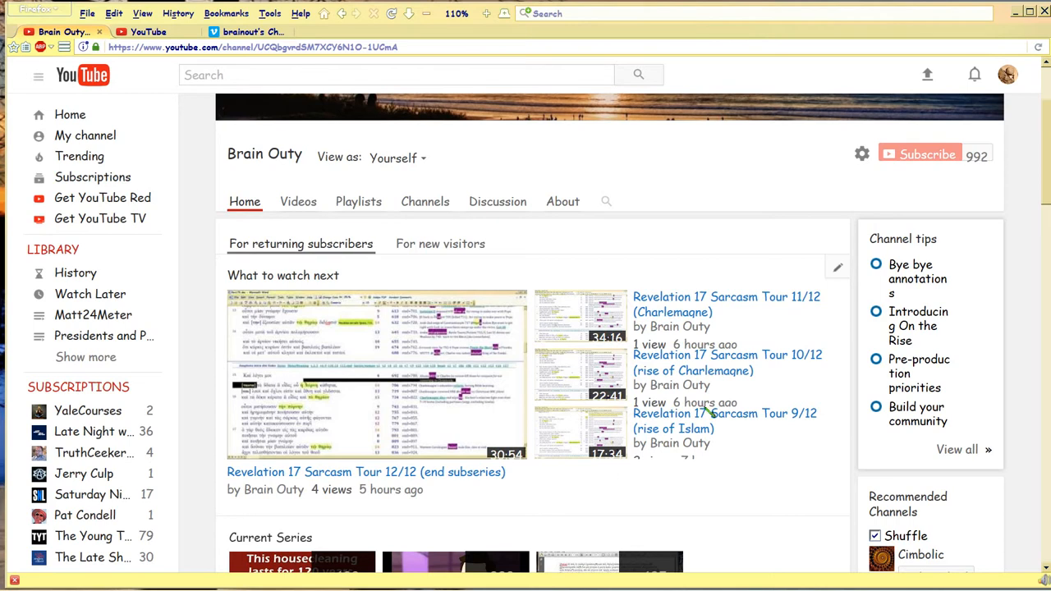
mouse_move(711, 308)
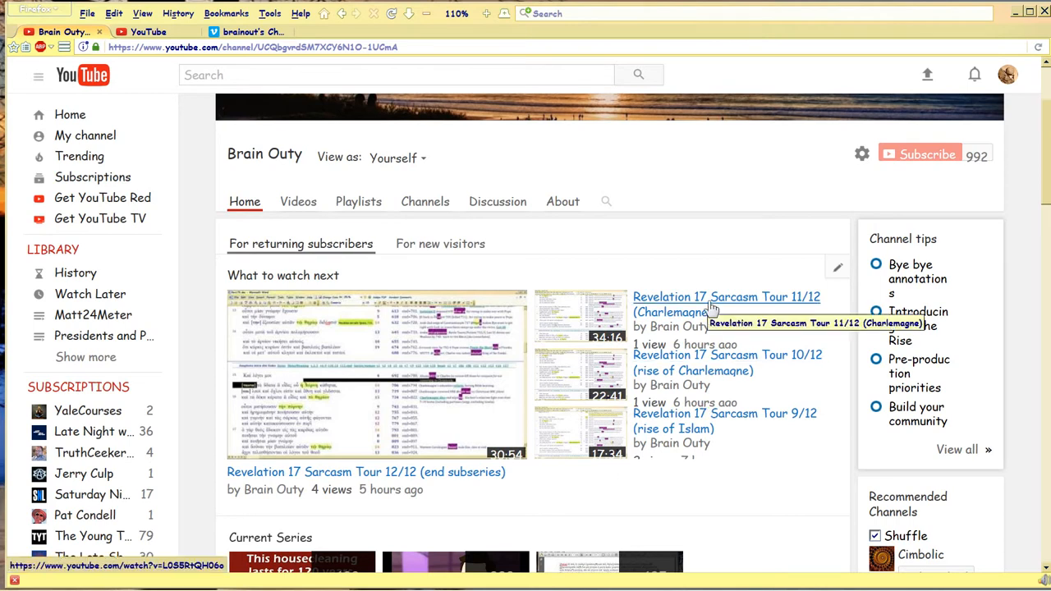
mouse_move(316, 472)
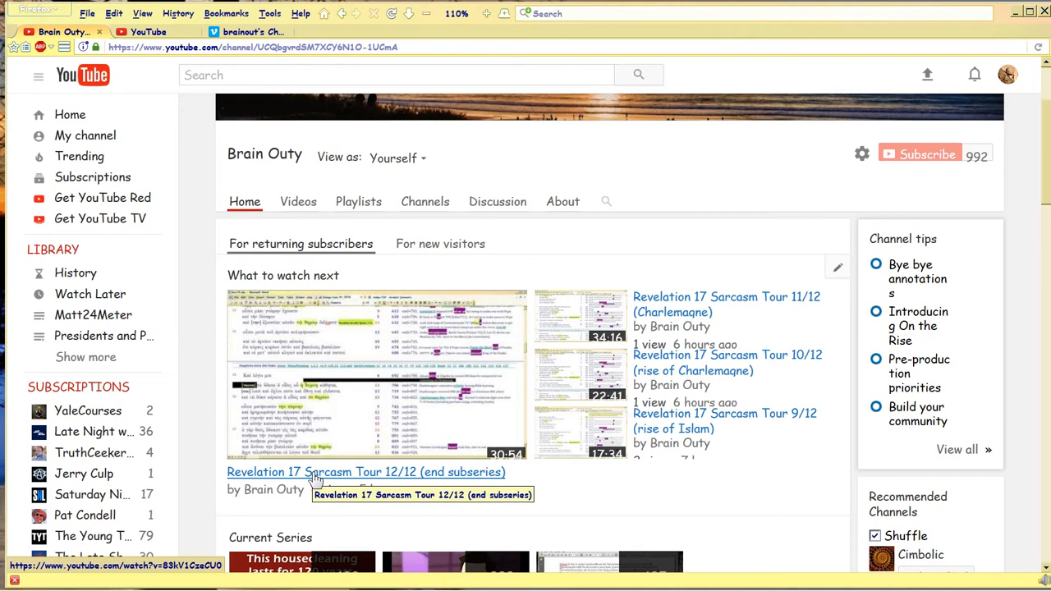
mouse_move(497, 527)
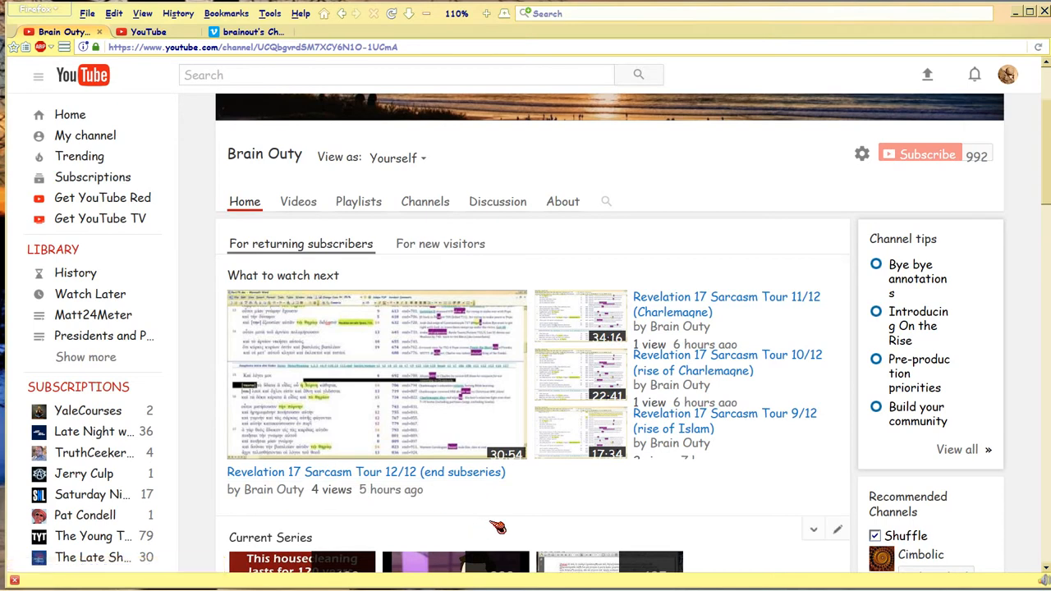
mouse_move(456, 472)
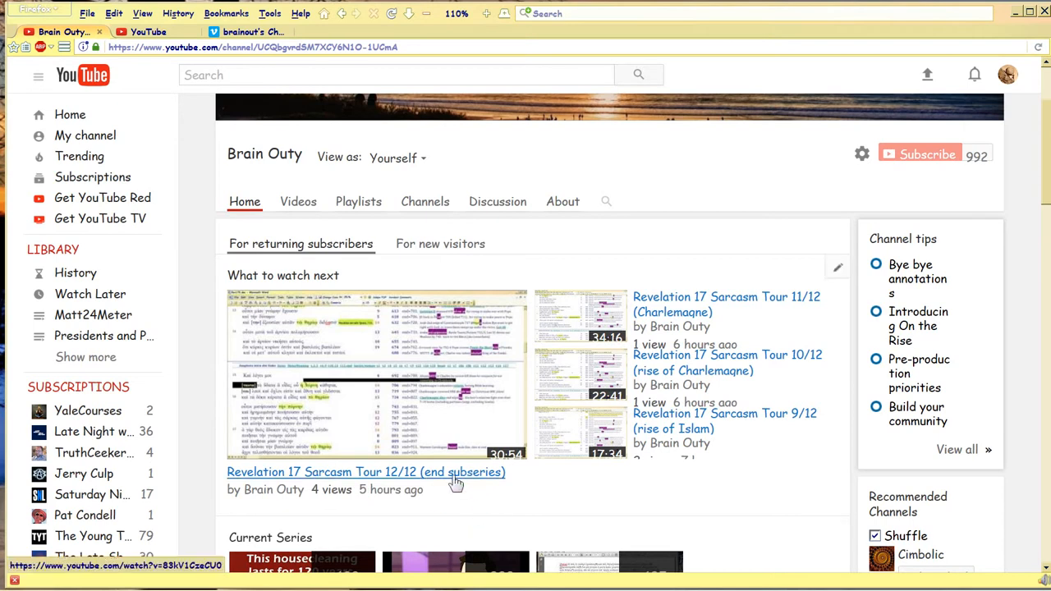
scroll("down", 3)
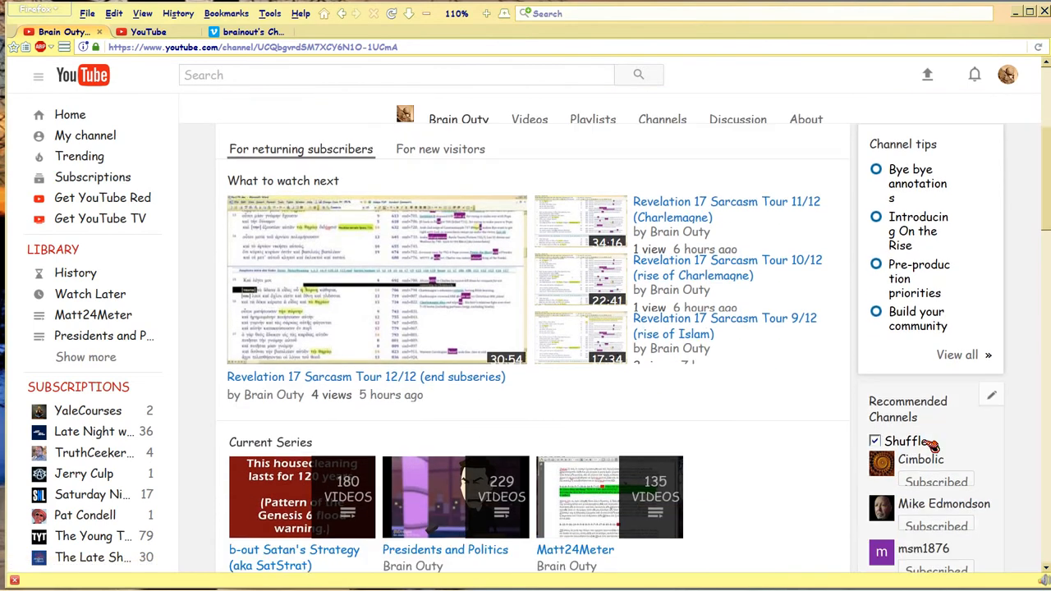
scroll("down", 3)
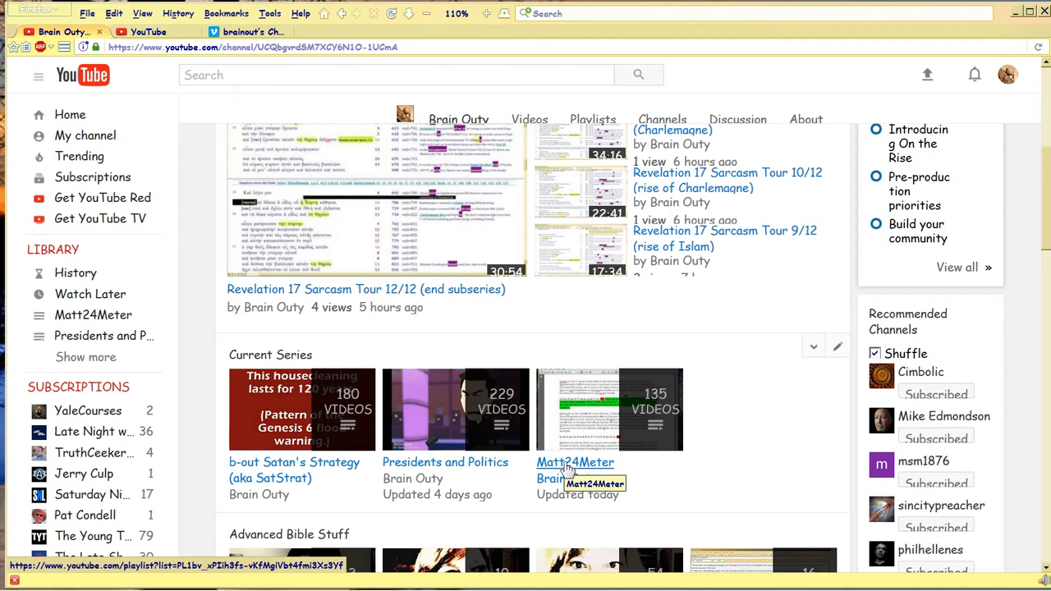
mouse_move(456, 469)
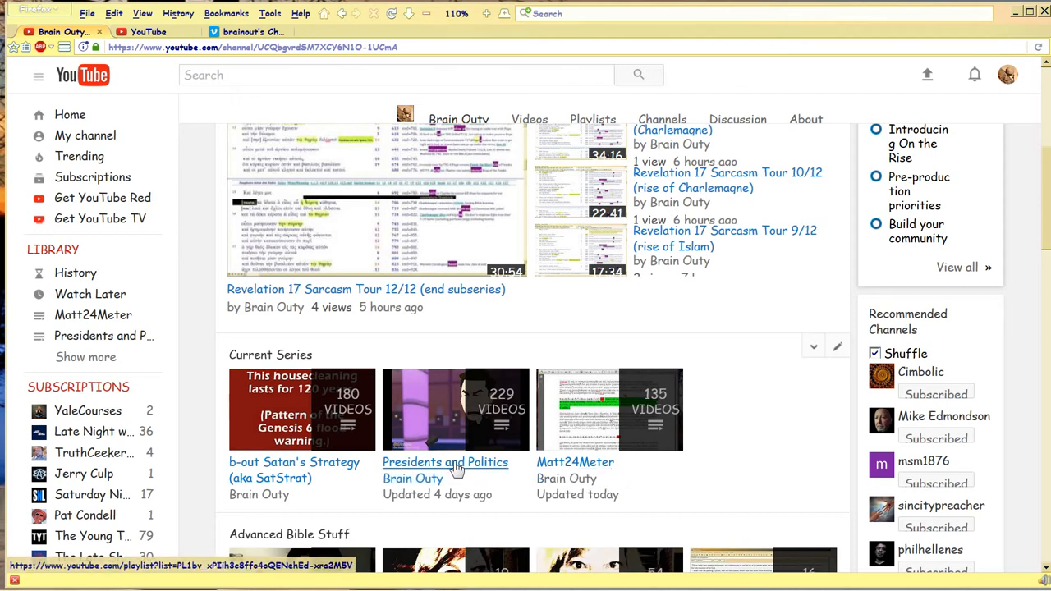
mouse_move(445, 463)
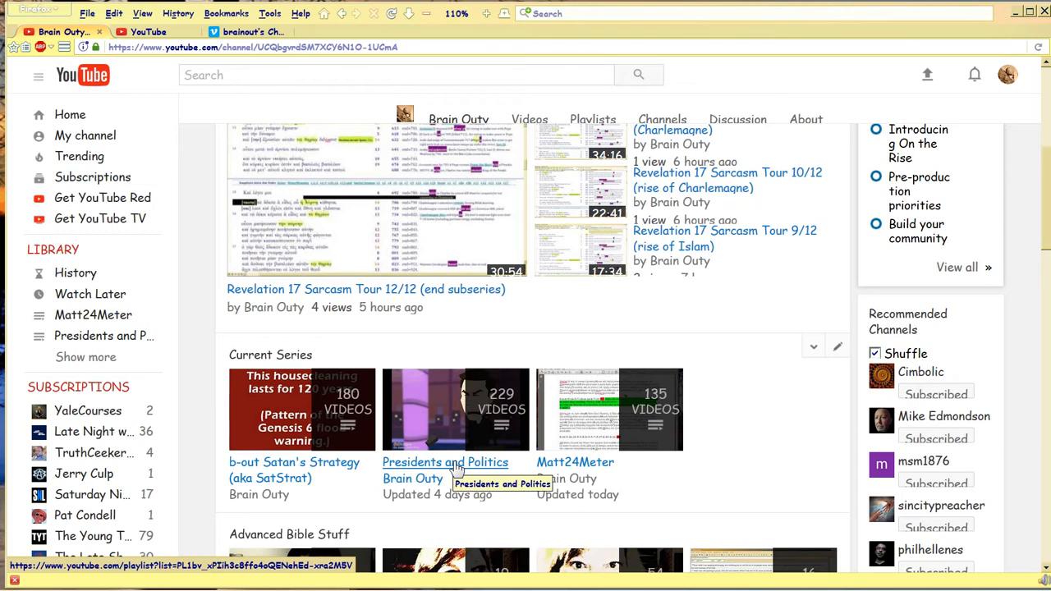
mouse_move(294, 470)
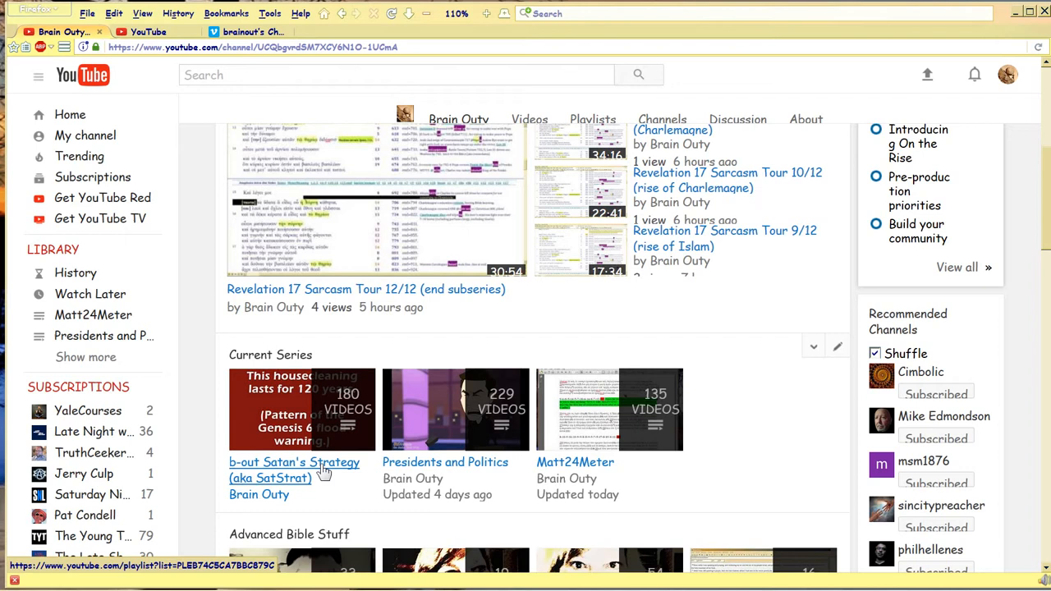
mouse_move(335, 477)
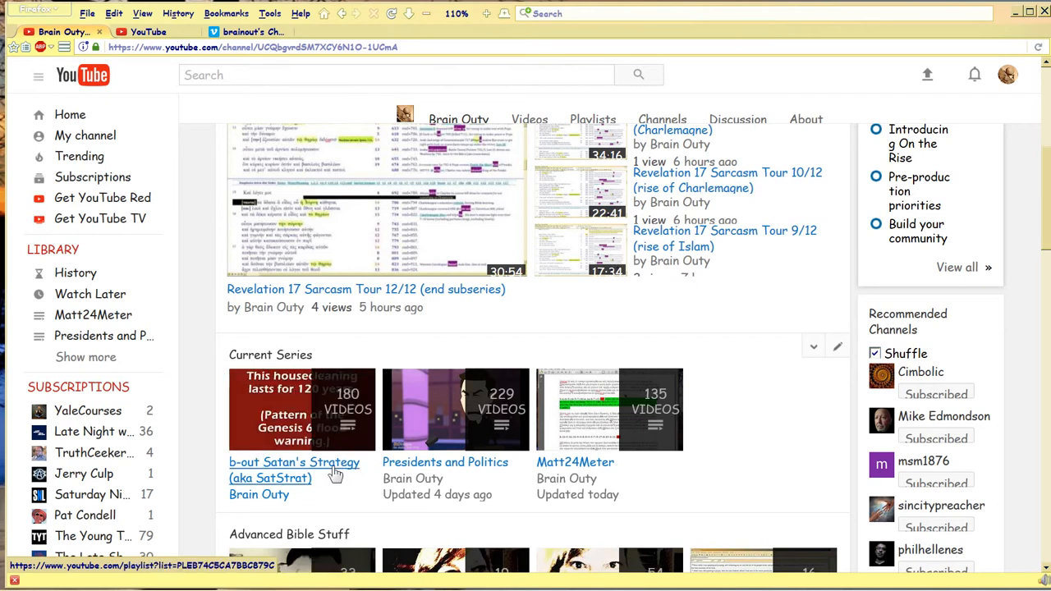
mouse_move(293, 470)
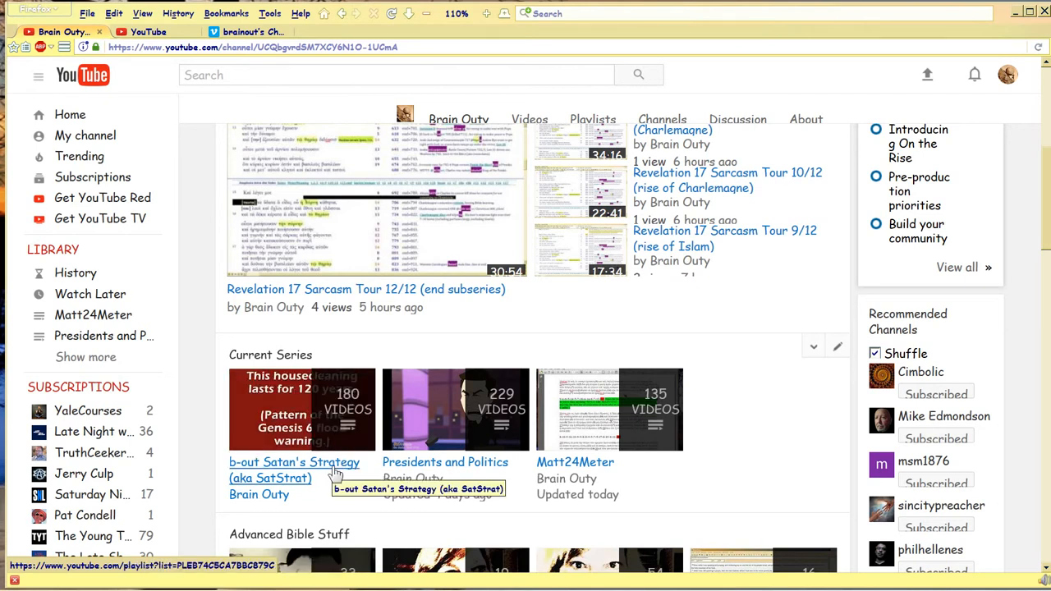
mouse_move(341, 448)
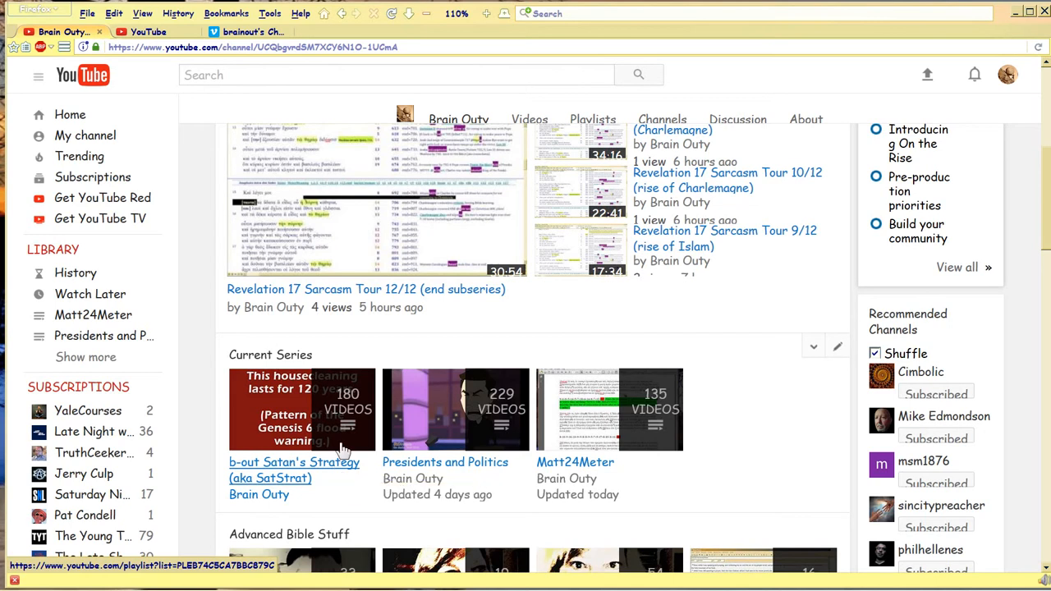
left_click(242, 32)
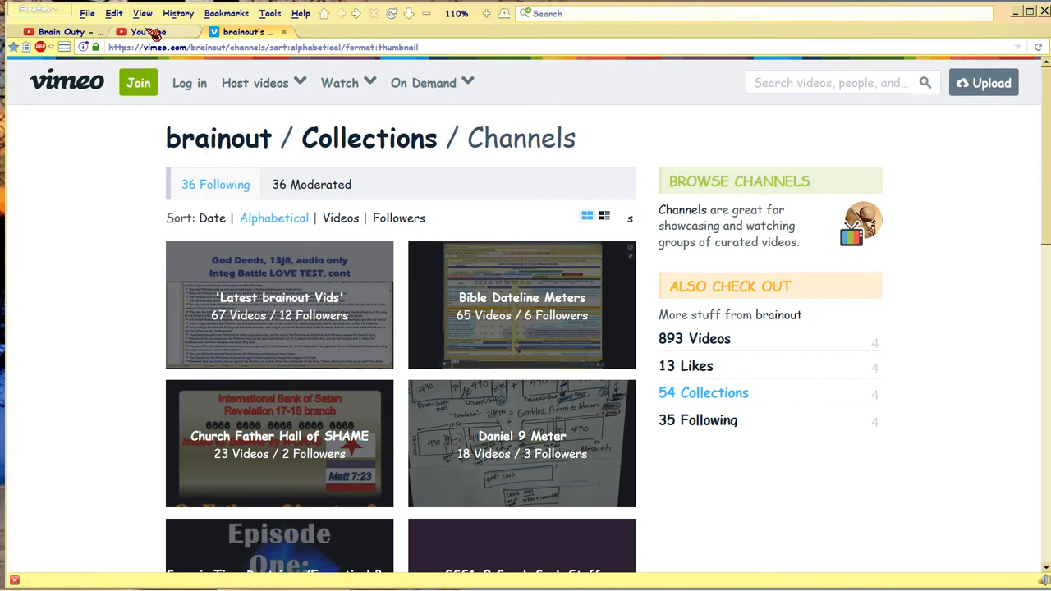
left_click(57, 31)
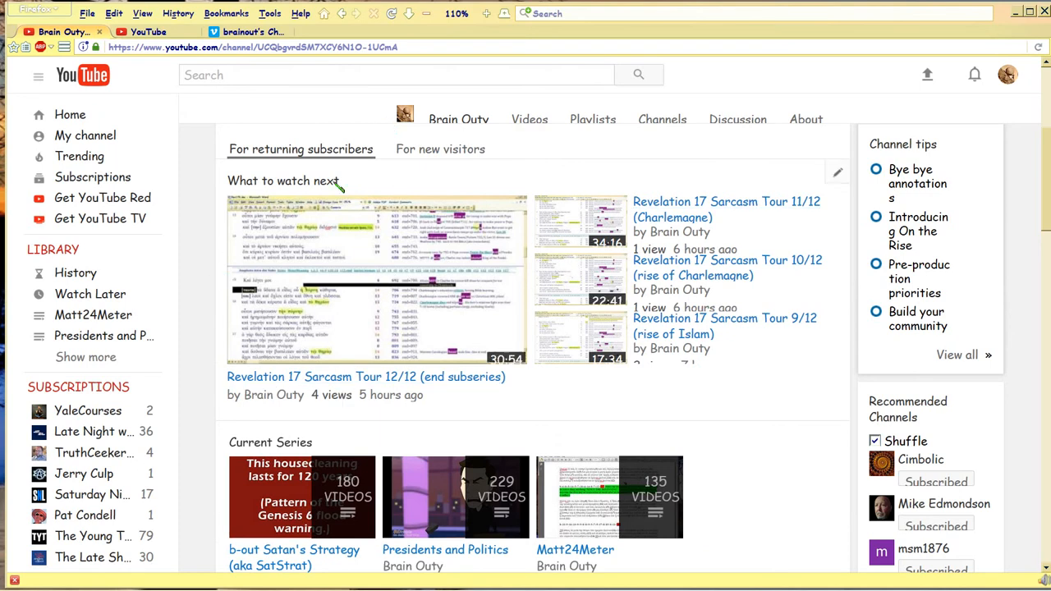
mouse_move(534, 394)
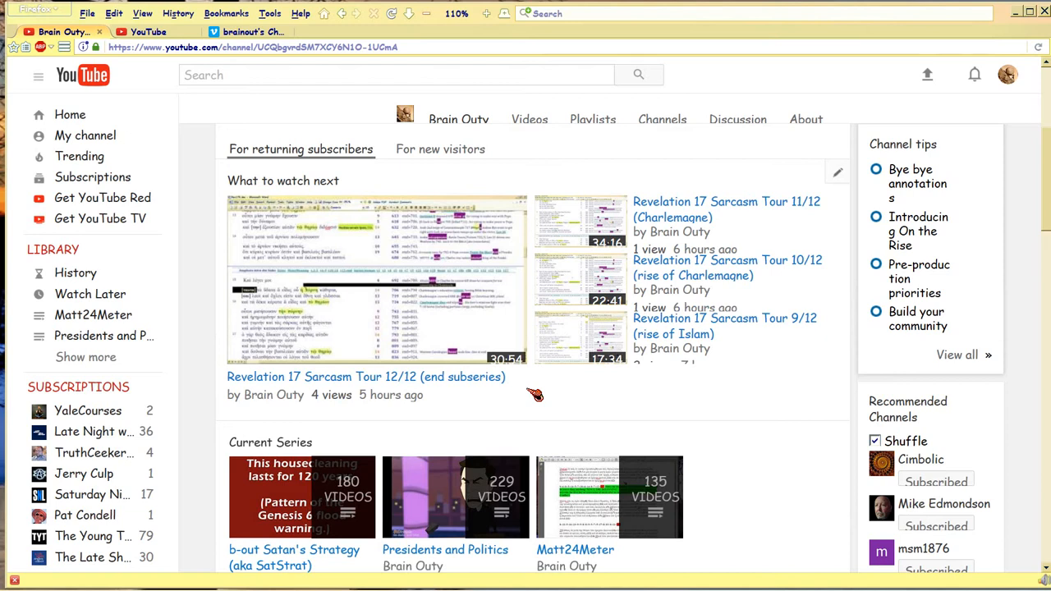
mouse_move(274, 91)
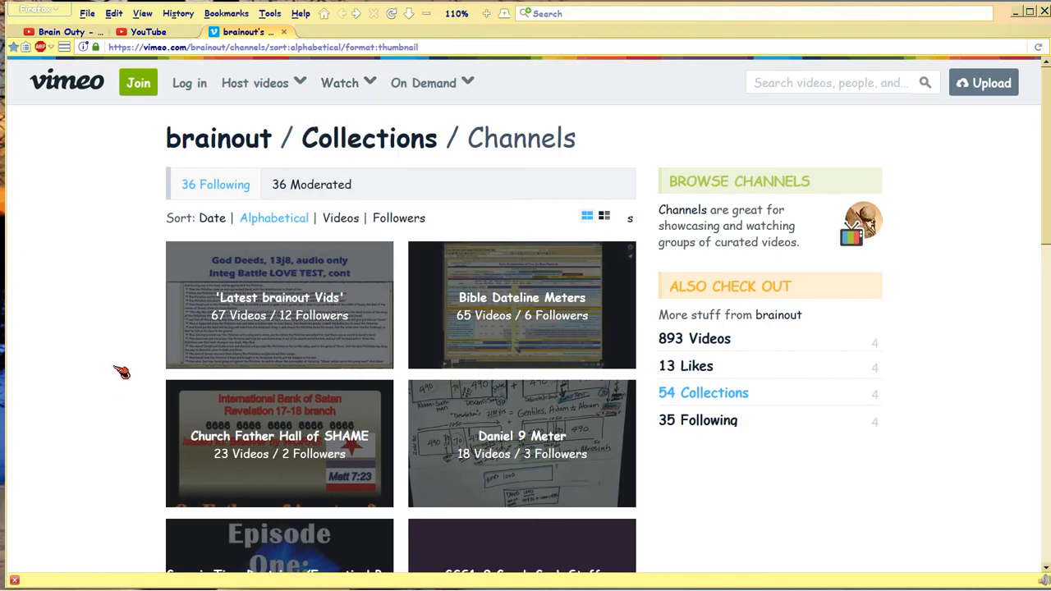
mouse_move(376, 182)
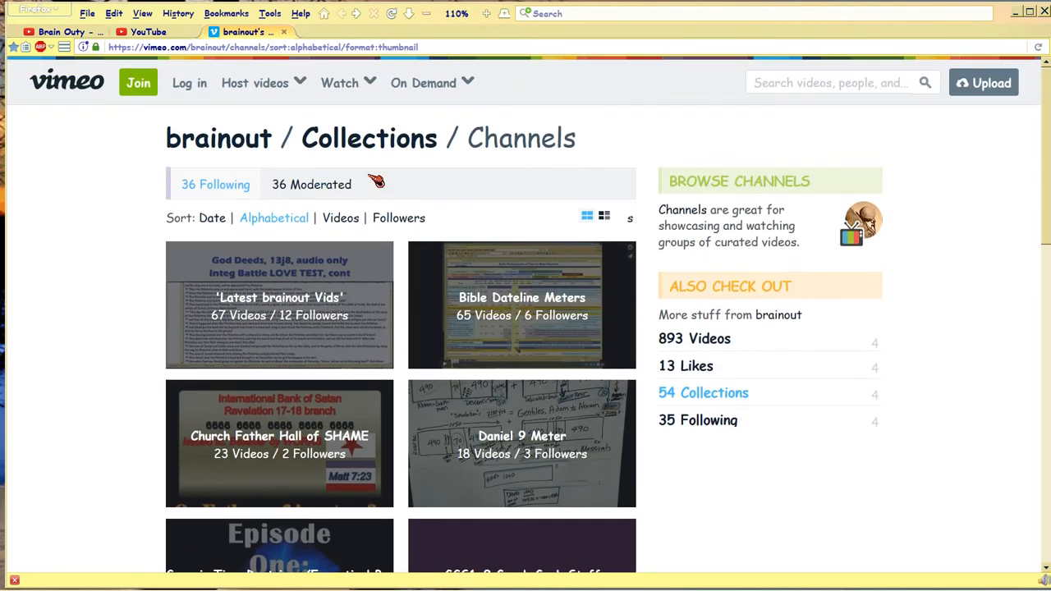
mouse_move(105, 275)
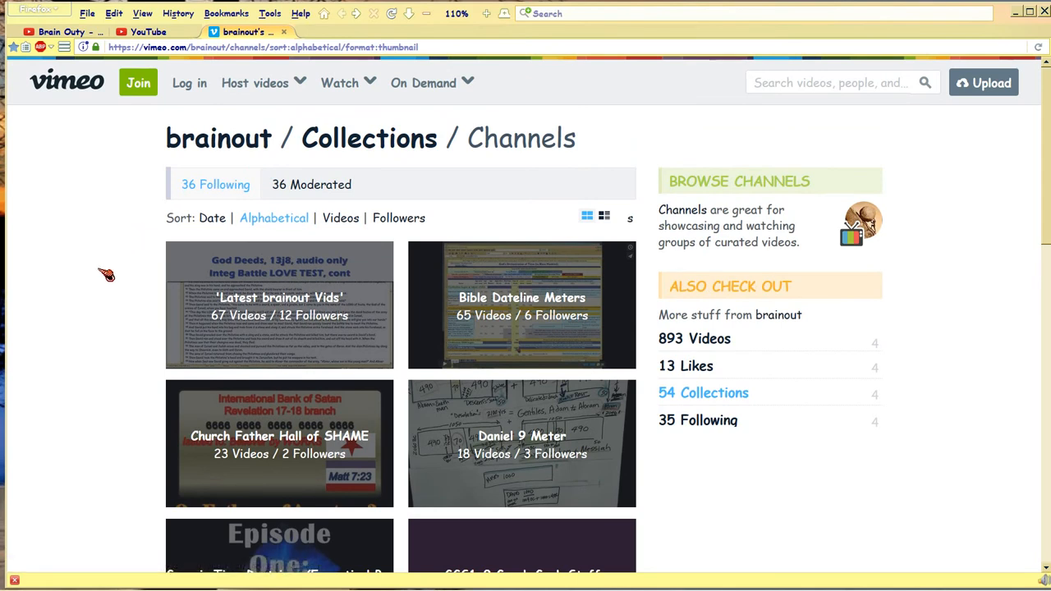
mouse_move(119, 276)
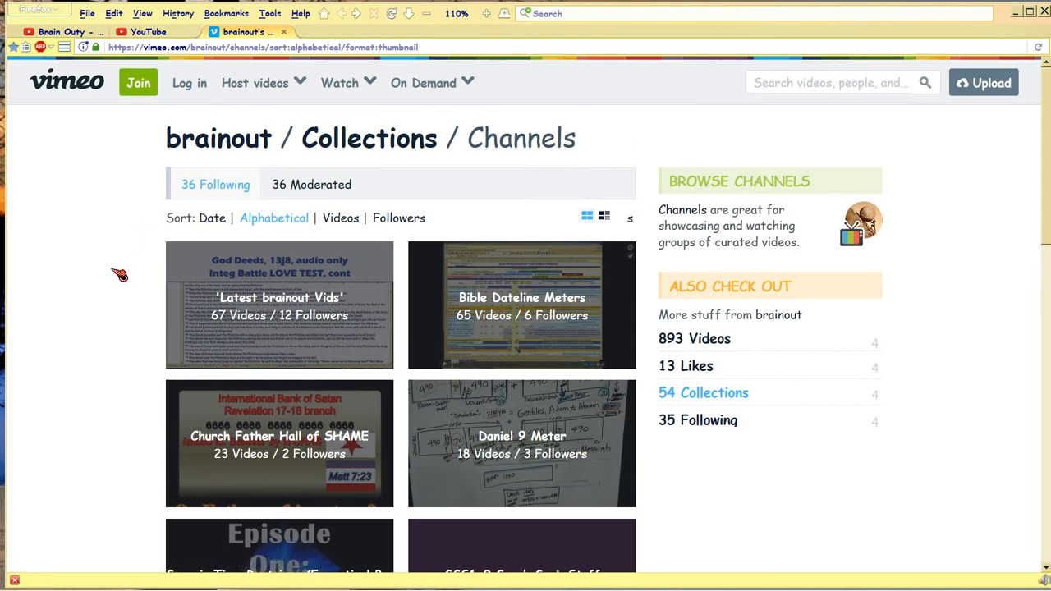
- Scroll through brainout's alphabetical Vimeo channel thumbnails, such as Bible Dateline Meters and Hebrews Meters
scroll("down", 3)
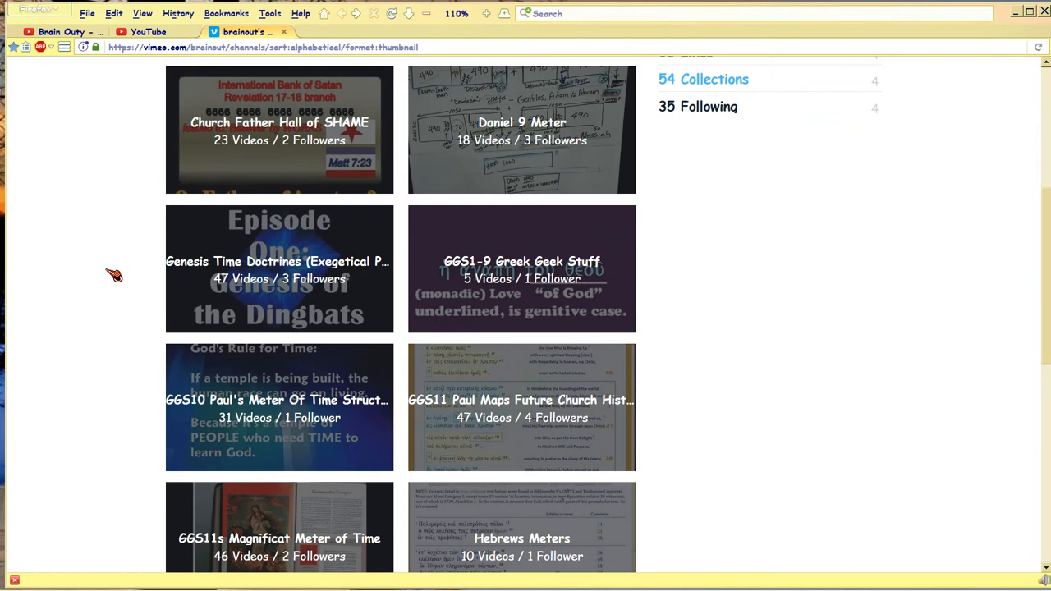
scroll("down", 3)
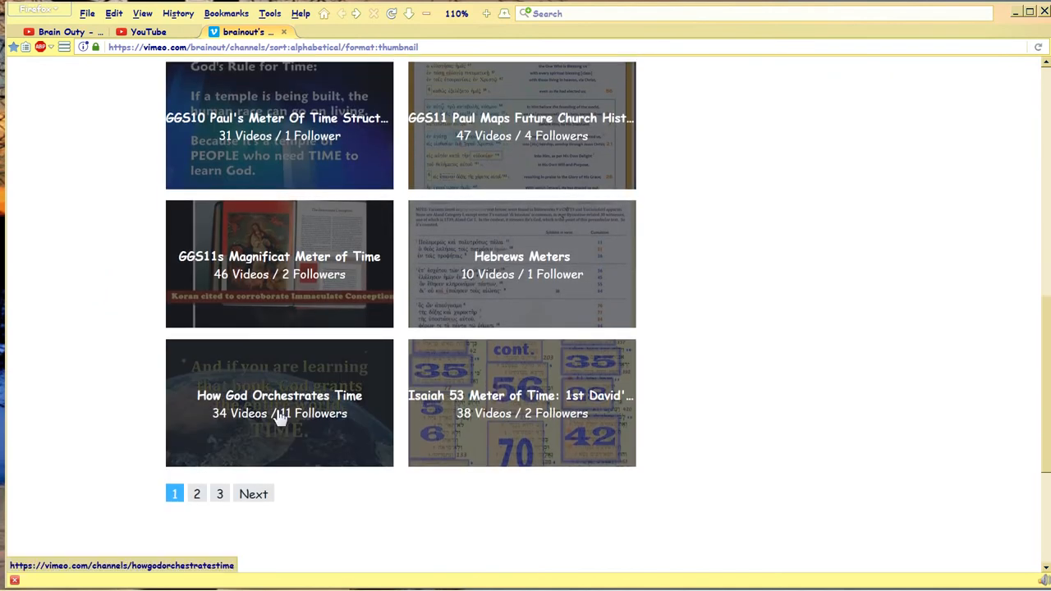
mouse_move(280, 413)
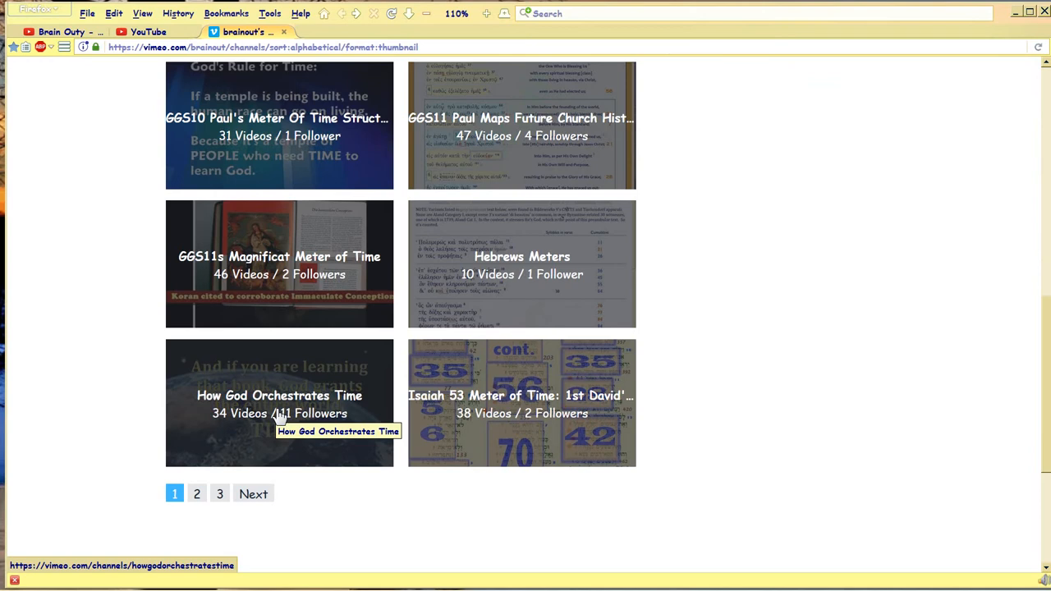
mouse_move(115, 372)
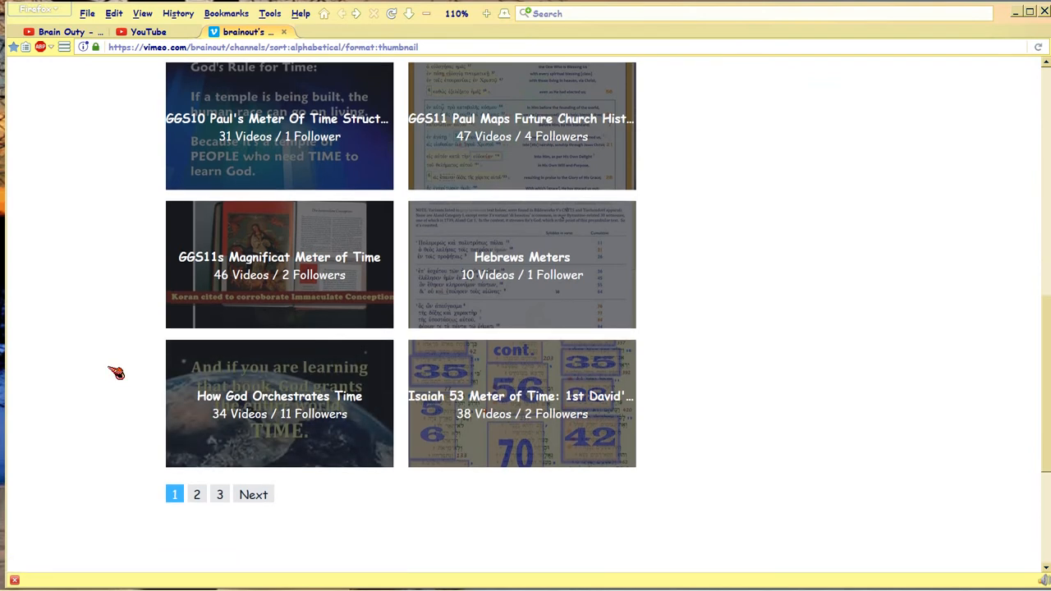
scroll("up", 3)
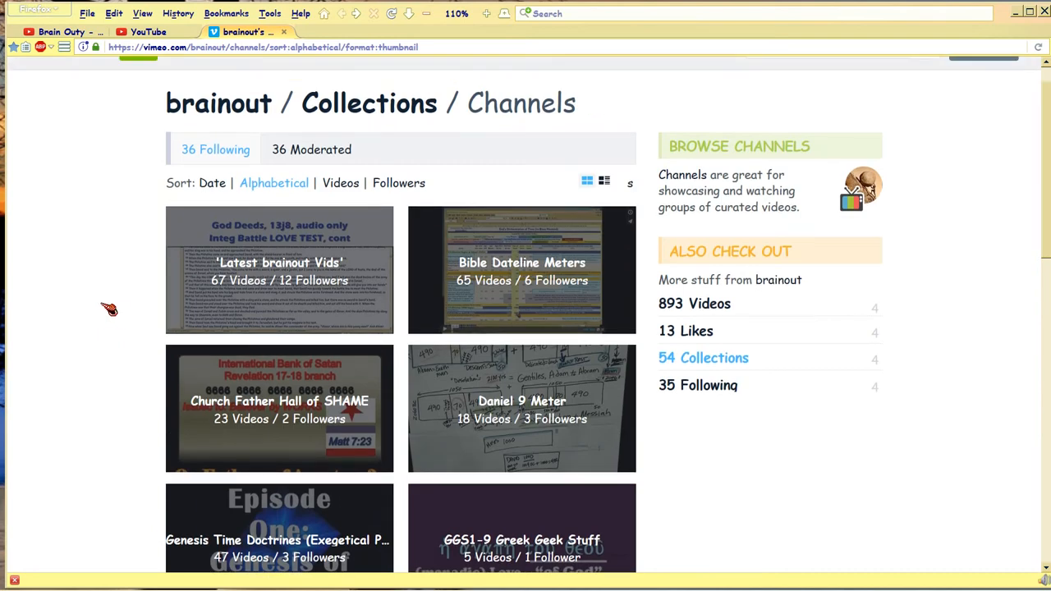
mouse_move(101, 288)
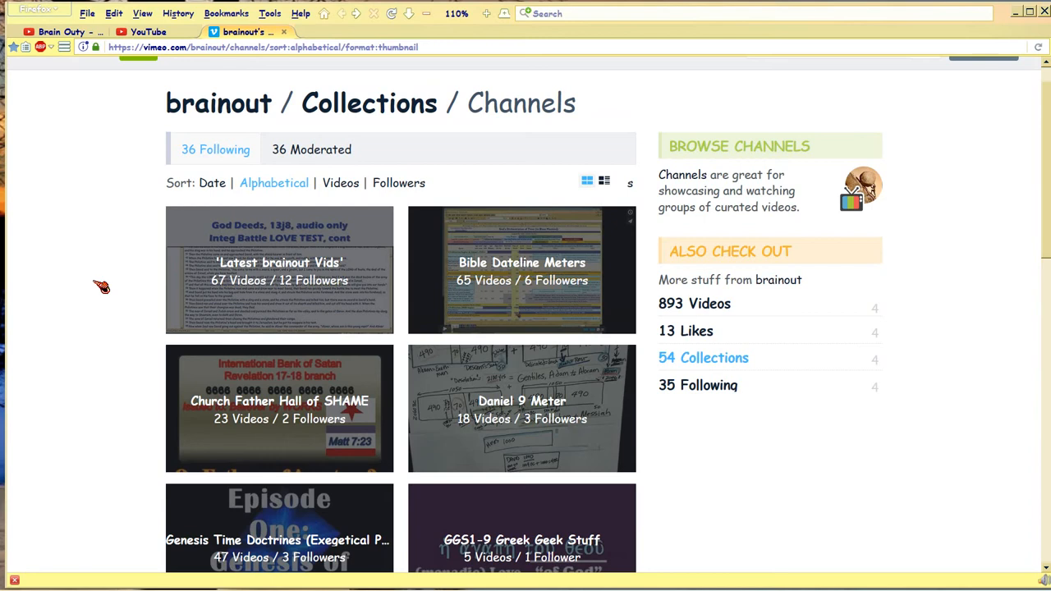
mouse_move(105, 285)
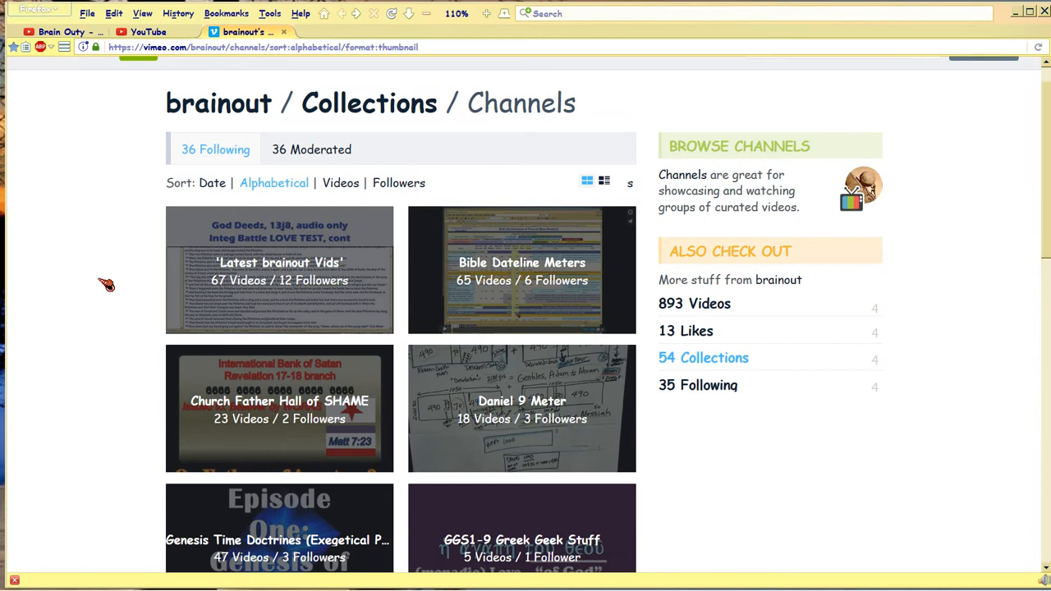
mouse_move(117, 278)
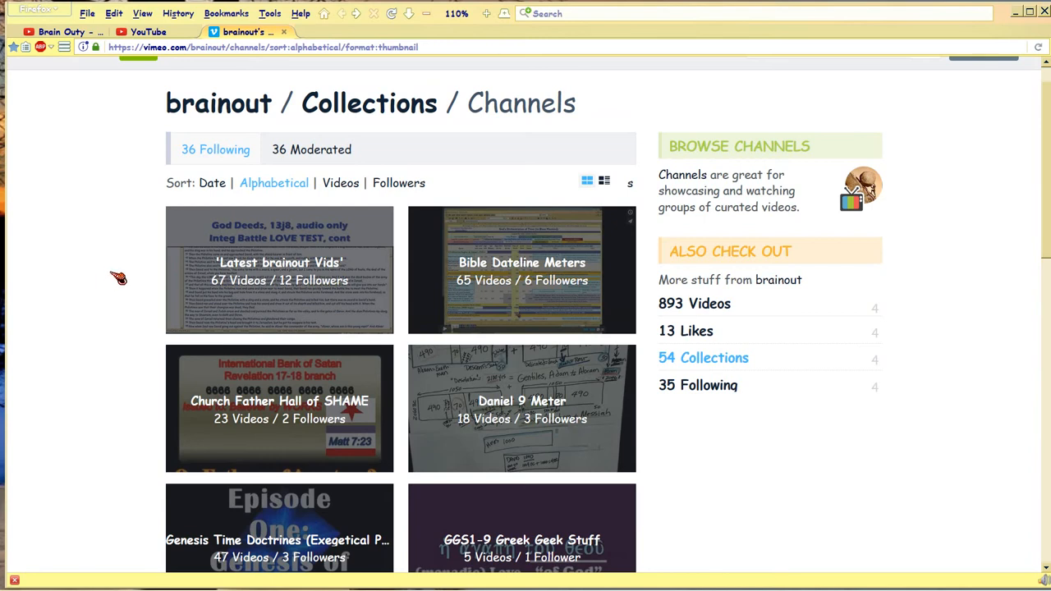
scroll("down", 3)
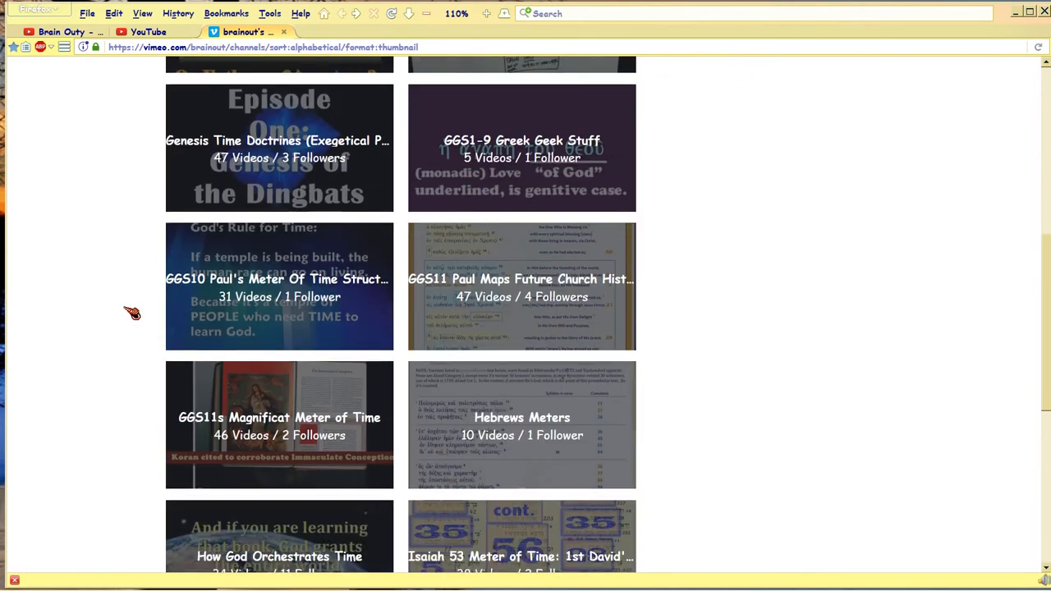
scroll("down", 3)
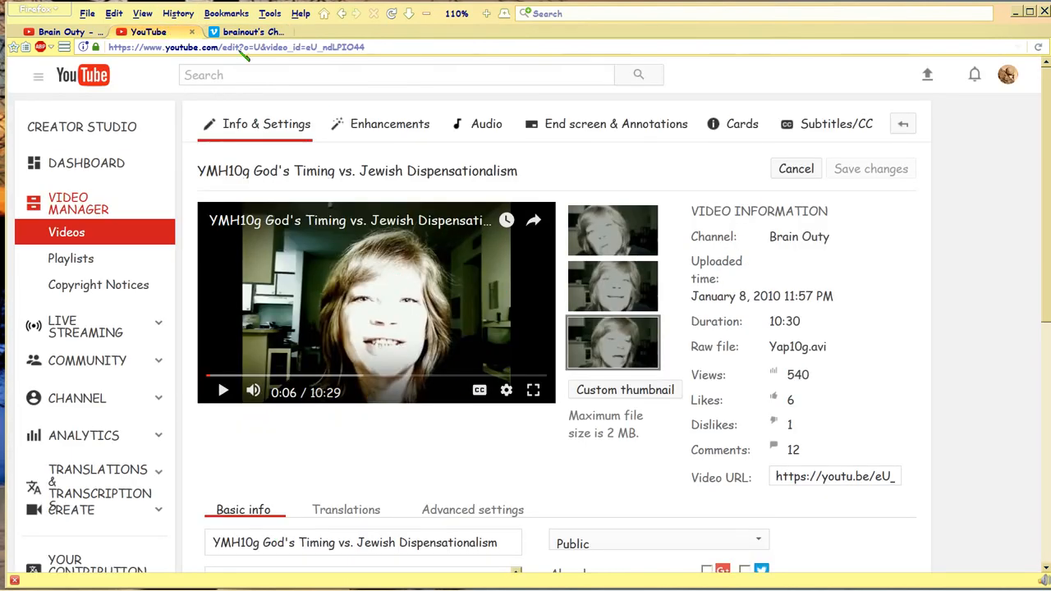
- Switch to the Vimeo channels collection, briefly to Brain Outy's YouTube home, then back to Vimeo
left_click(246, 31)
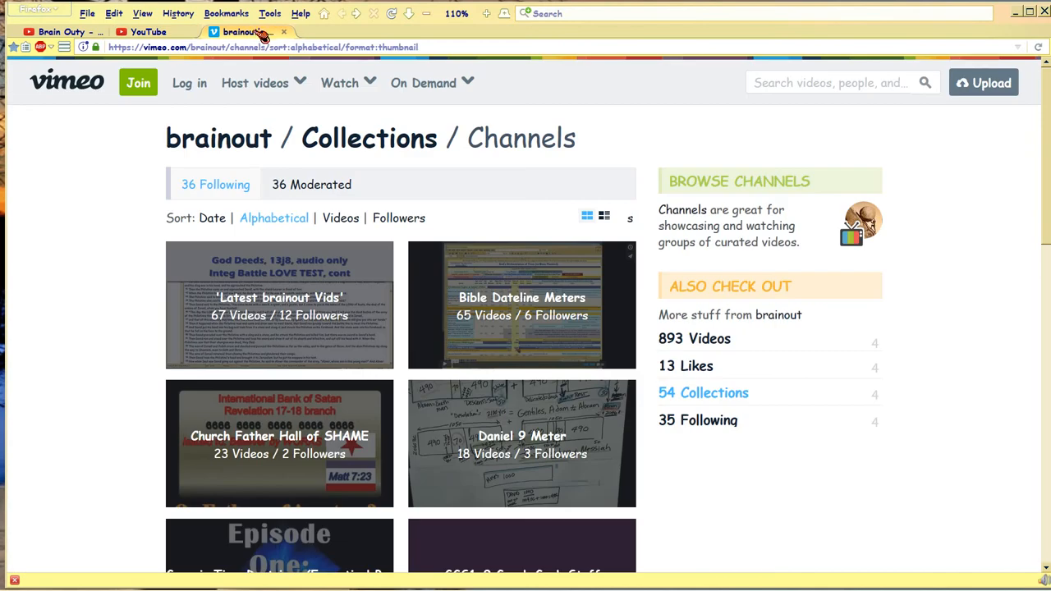
left_click(57, 31)
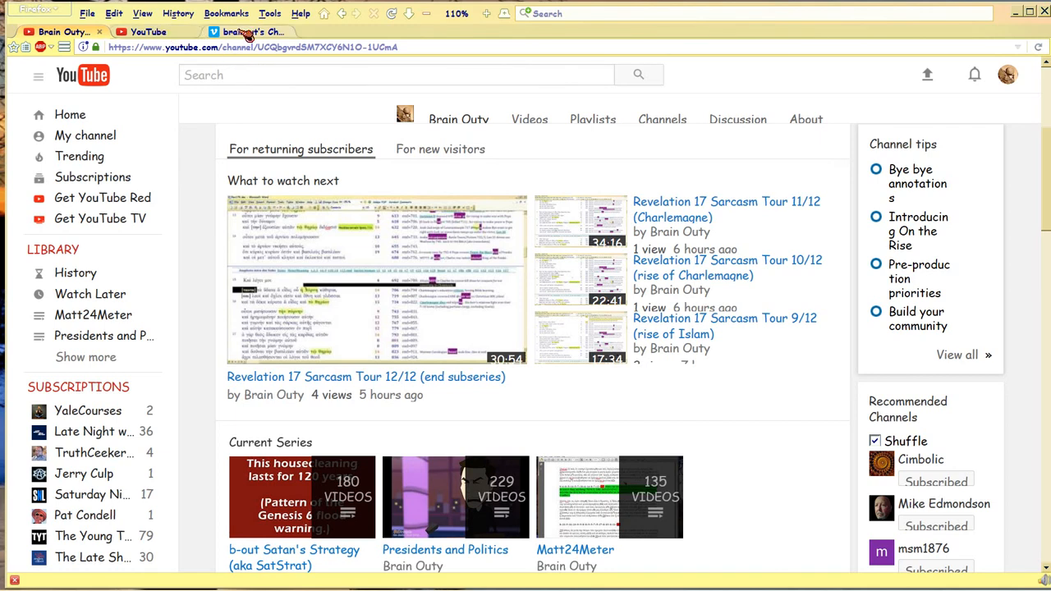
left_click(251, 31)
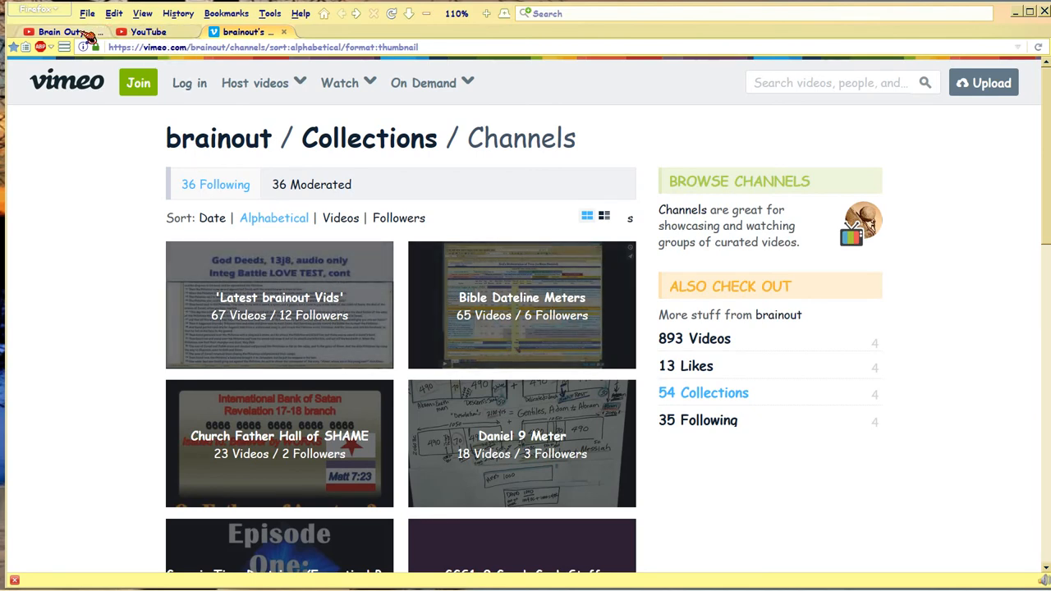
left_click(58, 31)
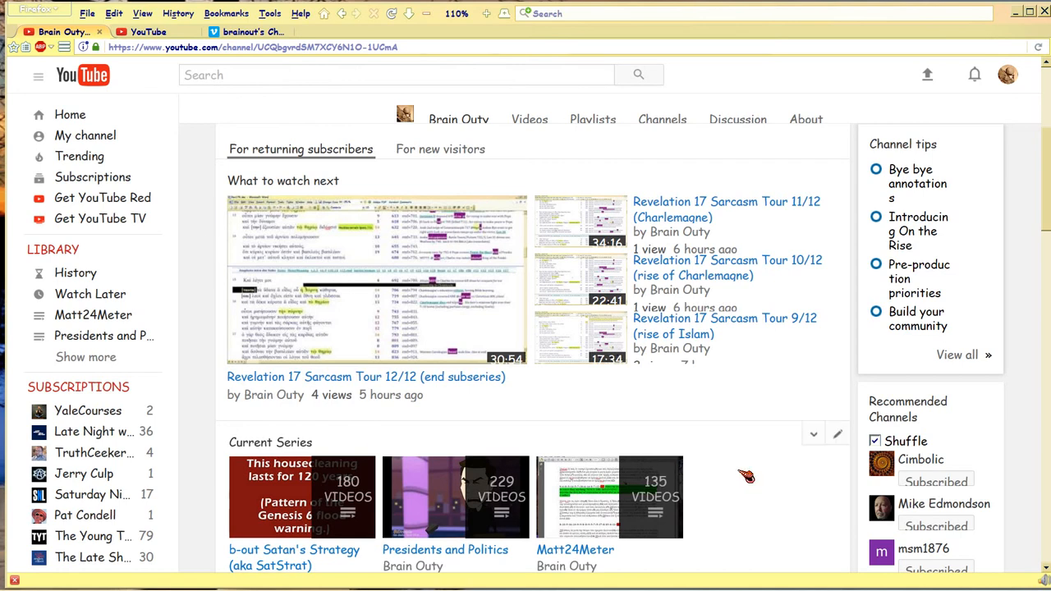
scroll("down", 3)
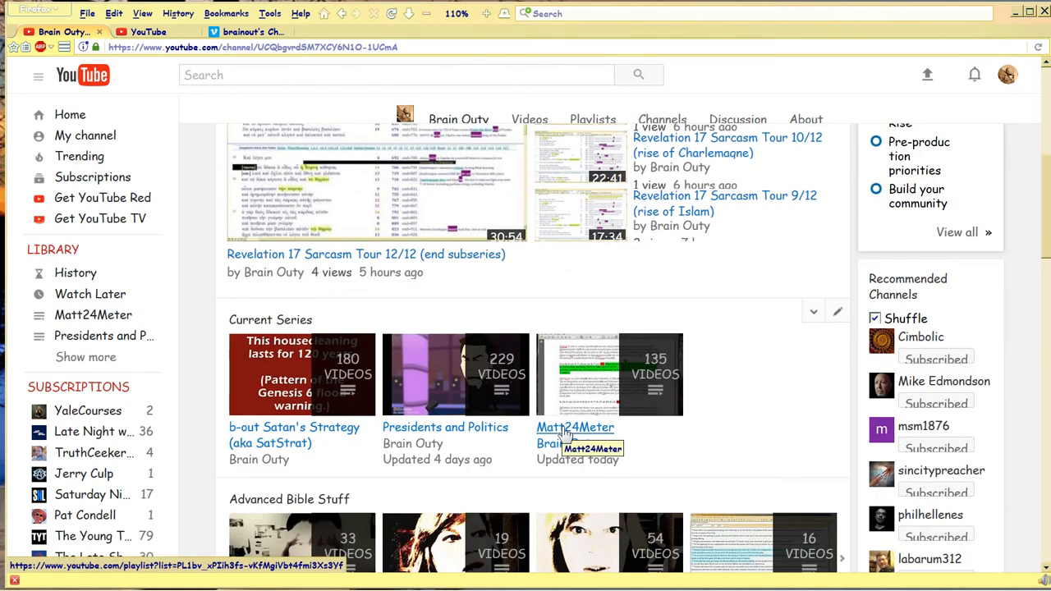
scroll("down", 3)
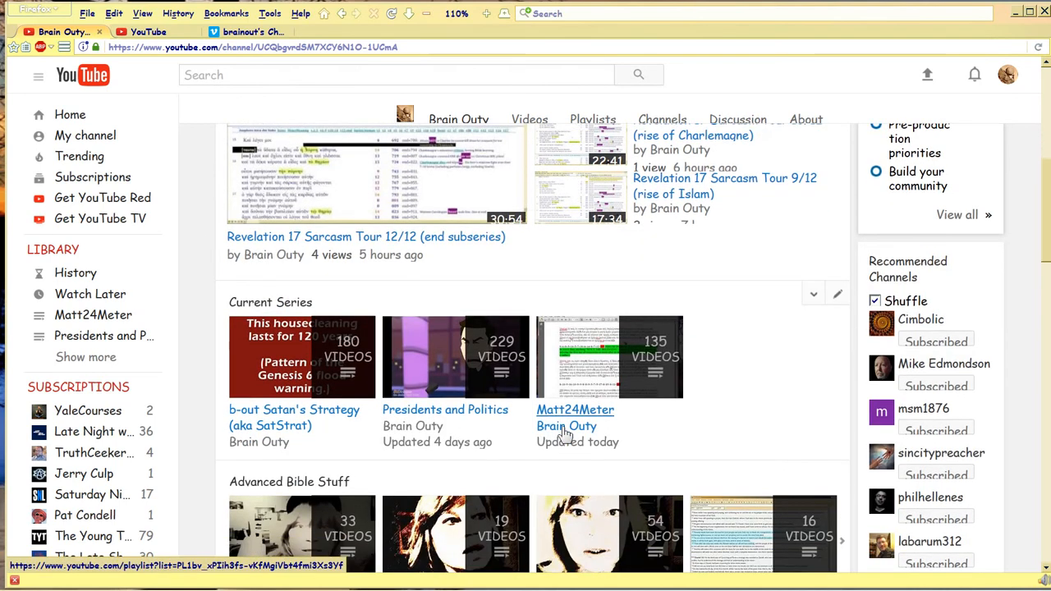
scroll("down", 3)
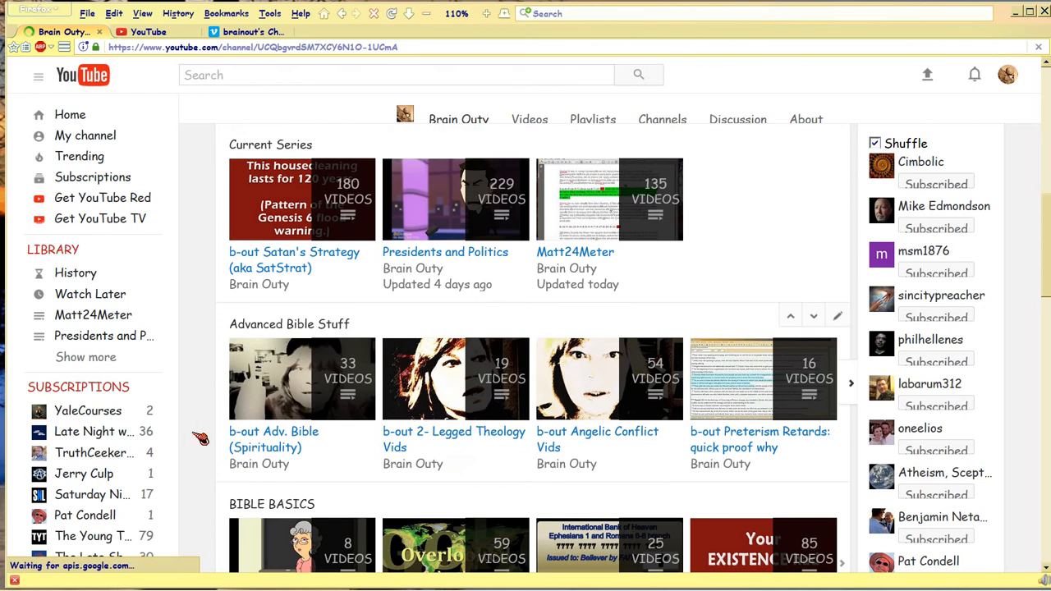
scroll("down", 3)
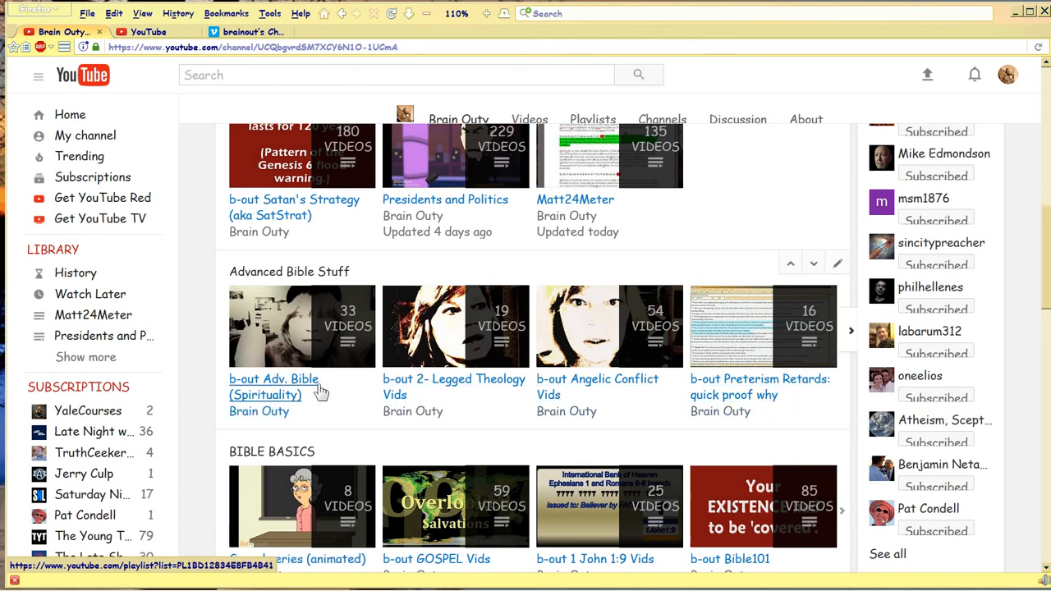
mouse_move(750, 386)
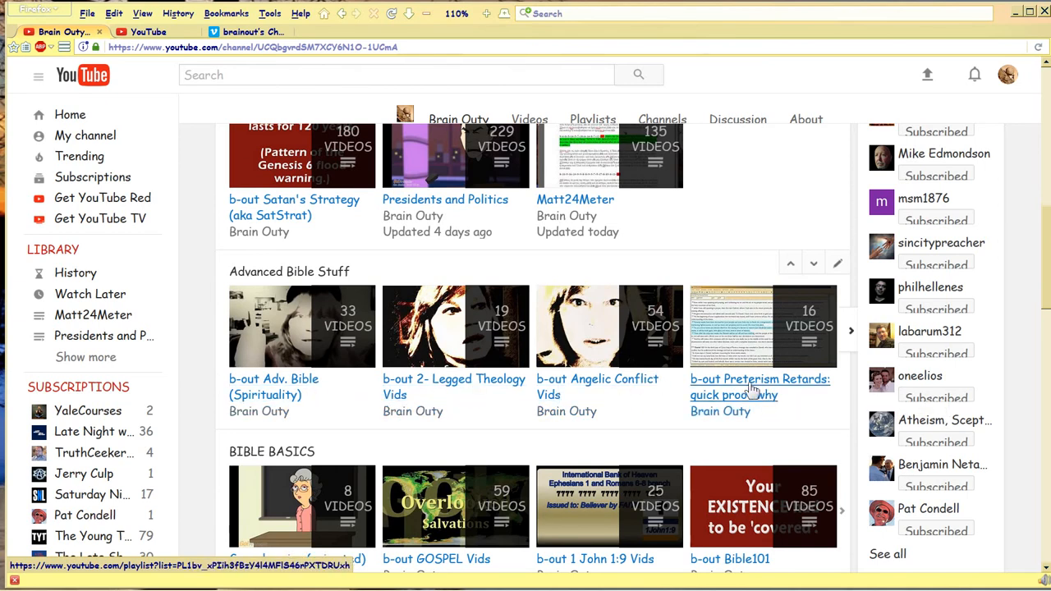
scroll("down", 3)
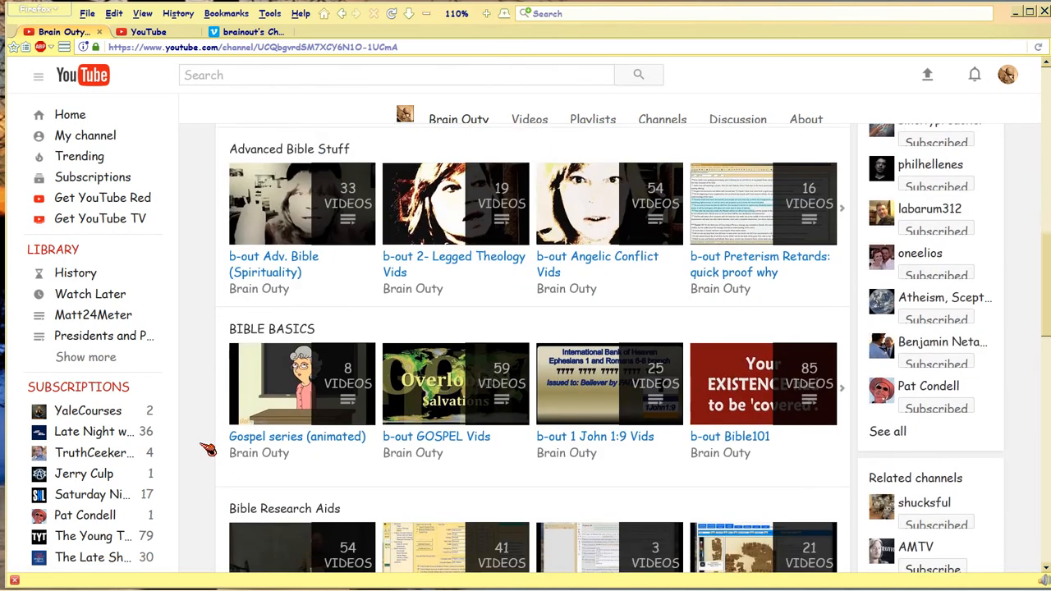
scroll("down", 3)
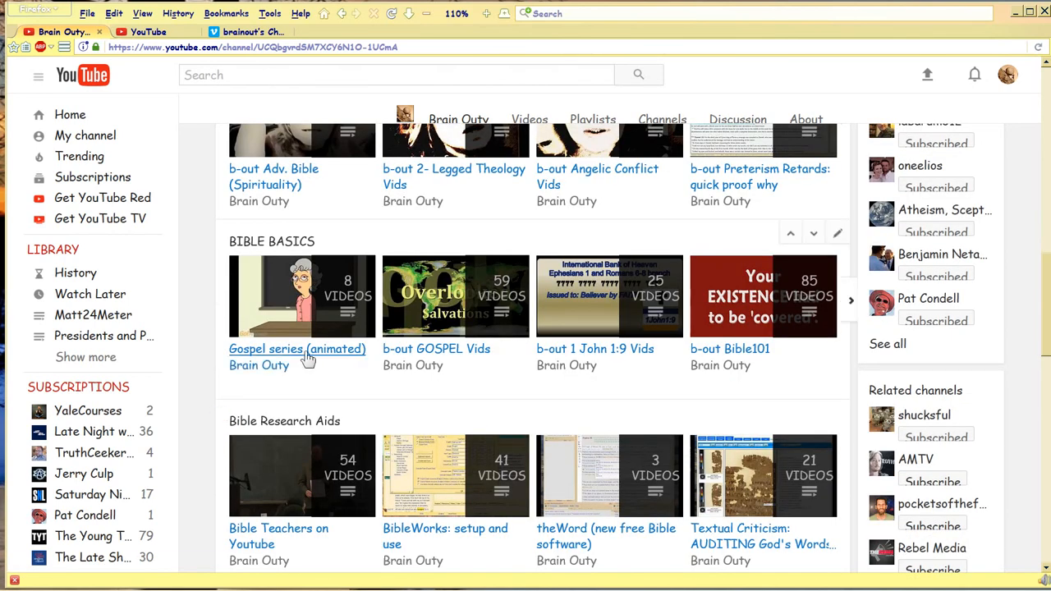
mouse_move(415, 348)
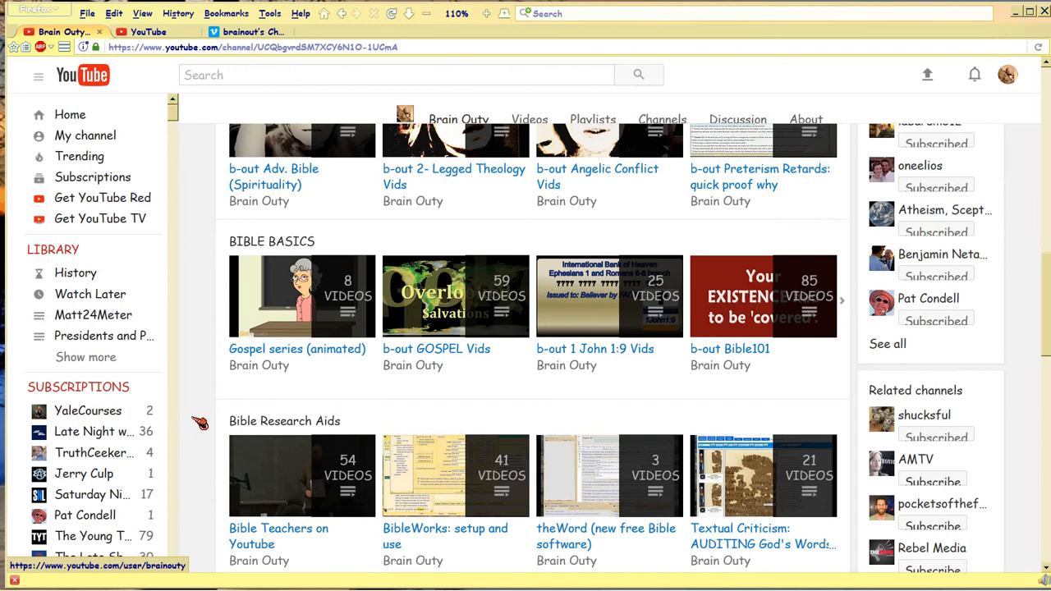
- Scroll past the Bible Research Aids, EXEGESIS and TEXT CRIT shelves to God Orchestrates TIME
scroll("down", 3)
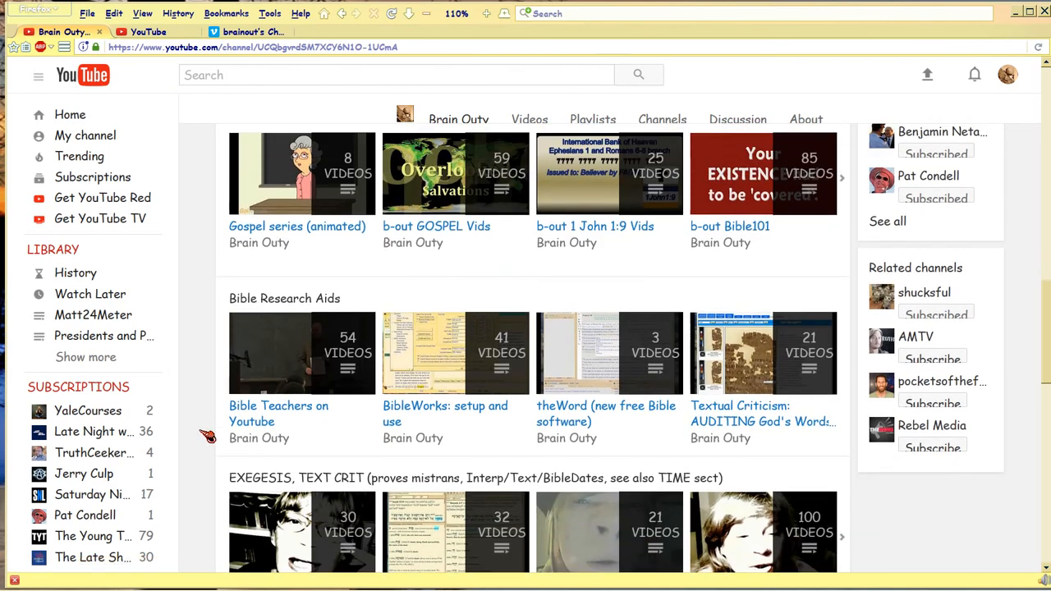
mouse_move(207, 434)
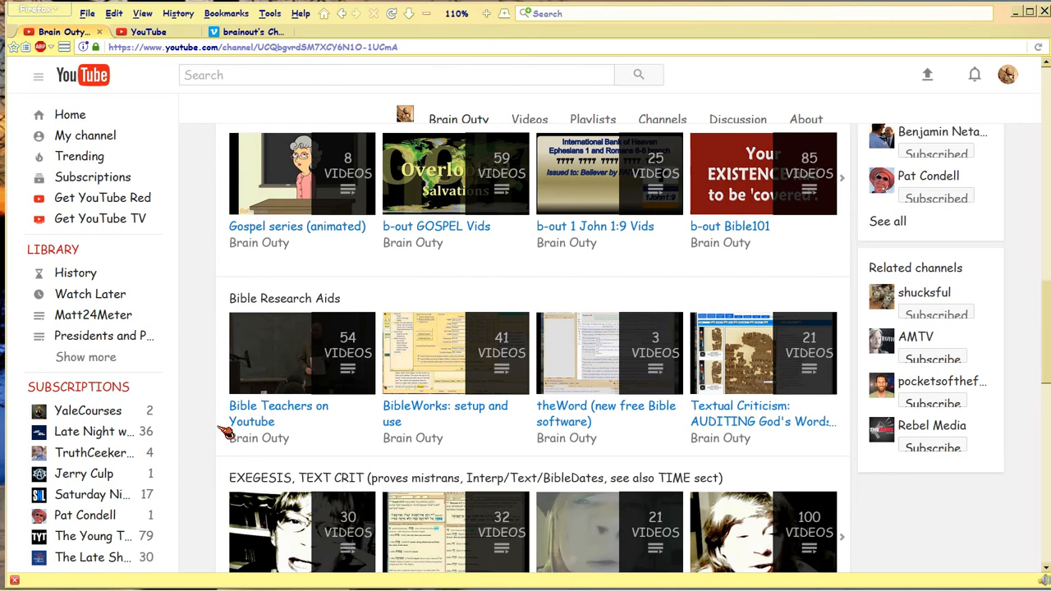
mouse_move(279, 414)
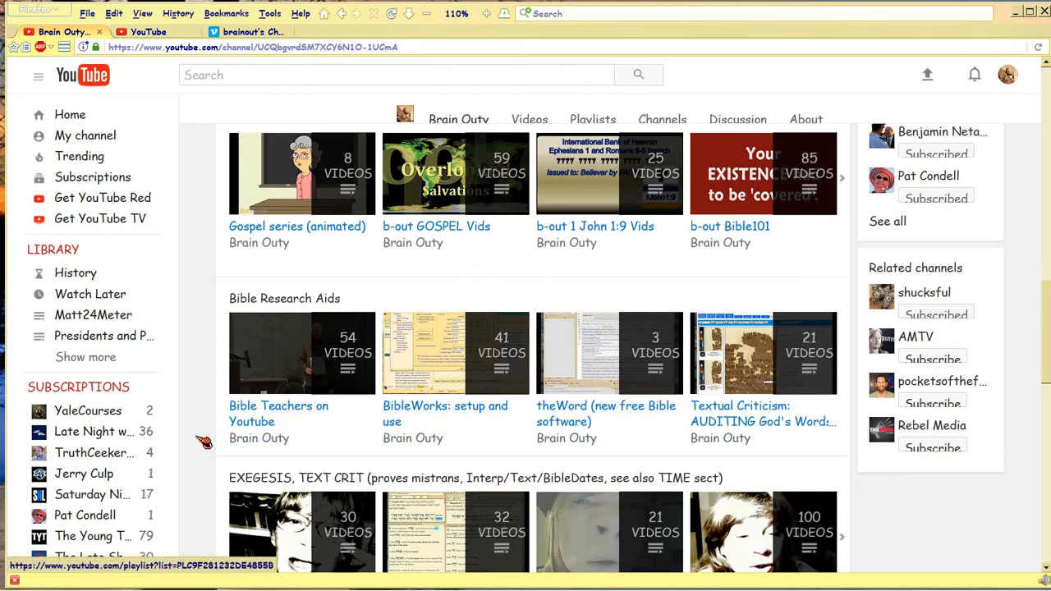
scroll("down", 3)
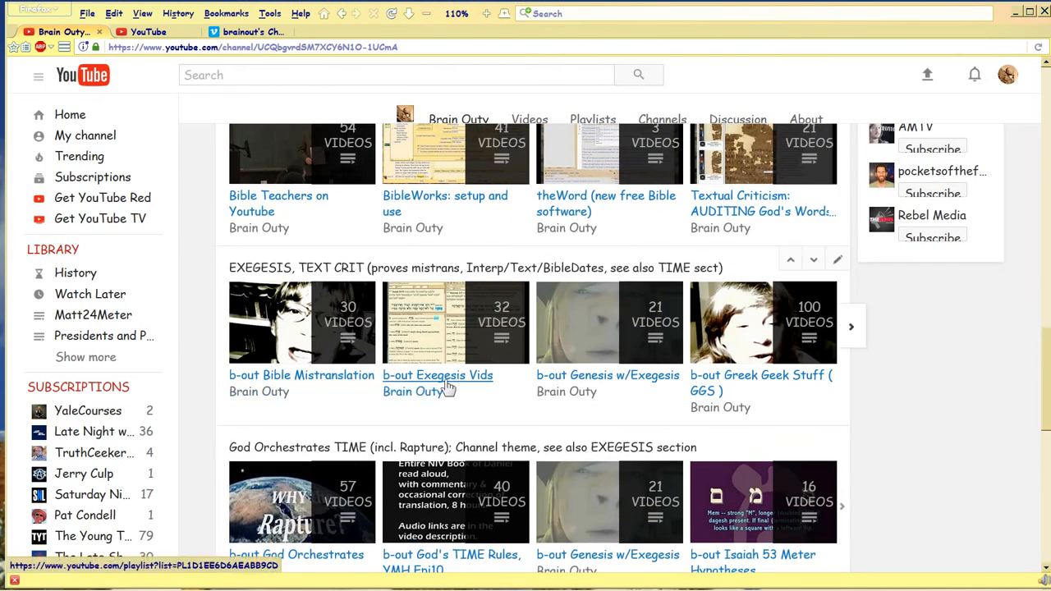
mouse_move(518, 377)
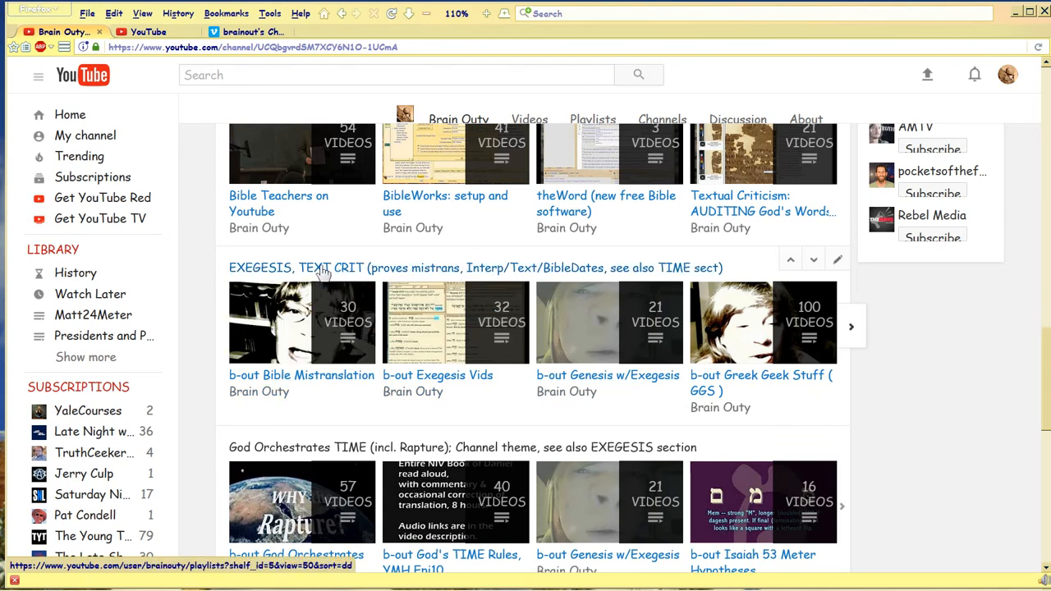
mouse_move(284, 275)
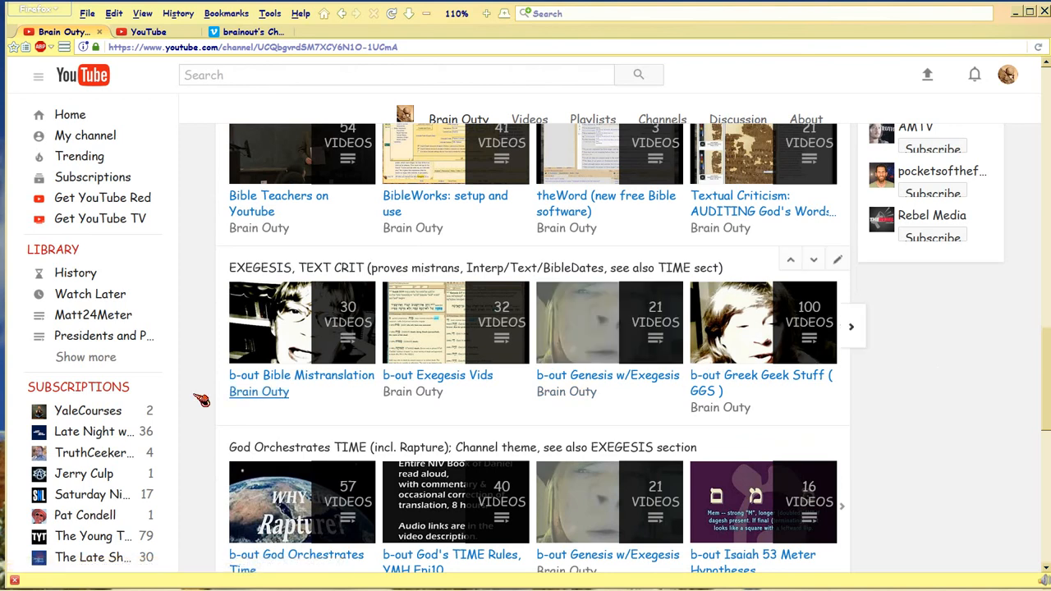
scroll("down", 3)
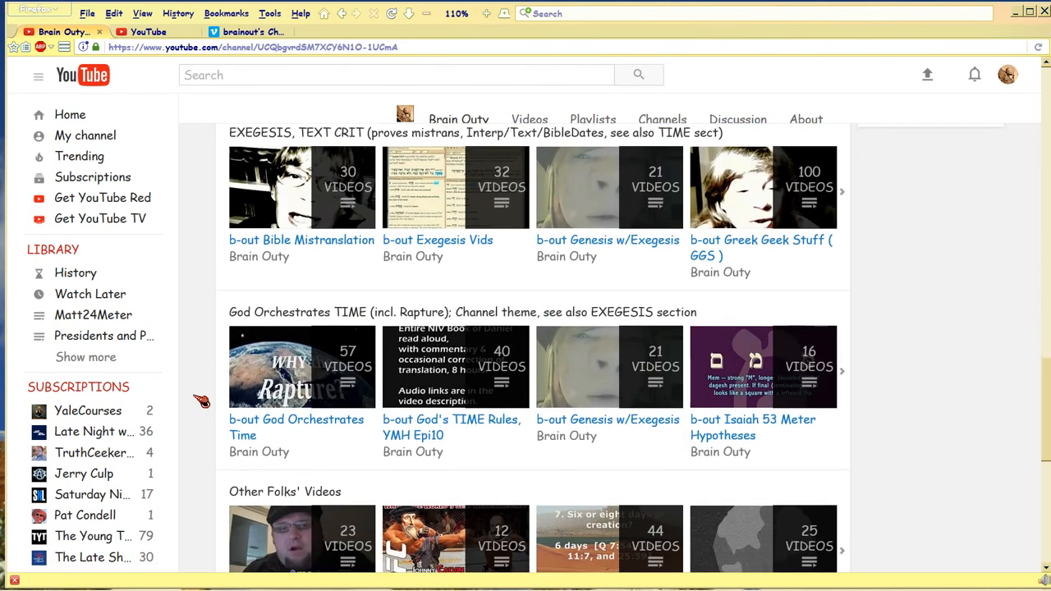
scroll("down", 3)
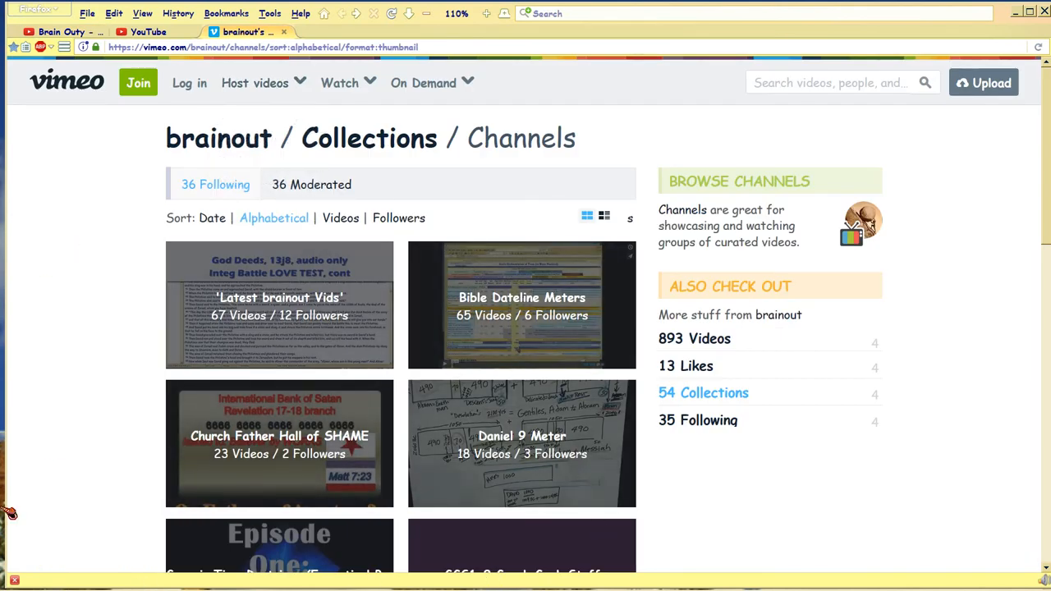
scroll("down", 3)
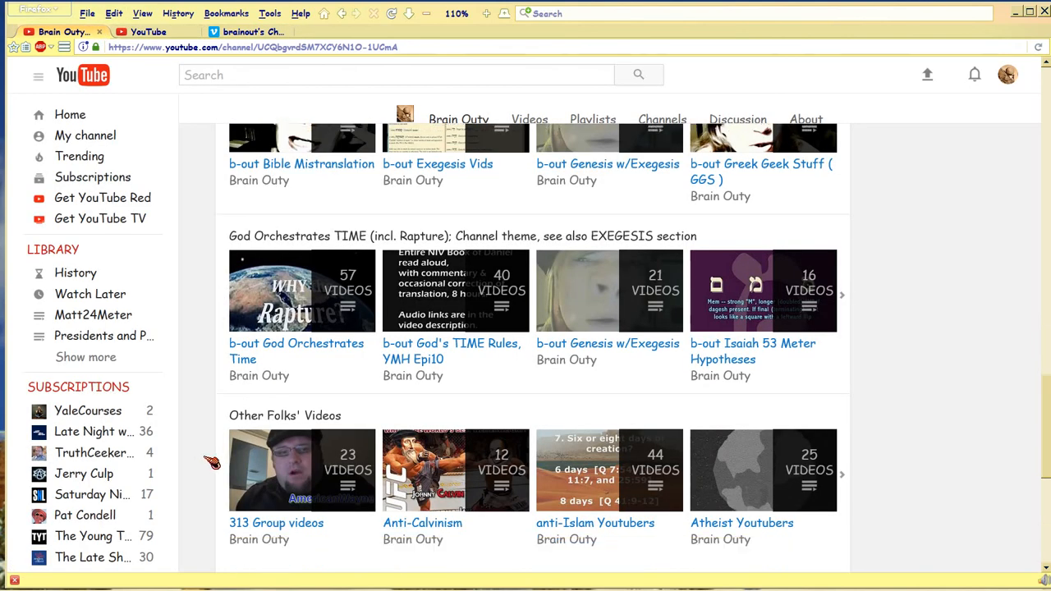
- Scroll past Other Folks' Videos to the Created playlists section at the bottom of the channel
scroll("down", 3)
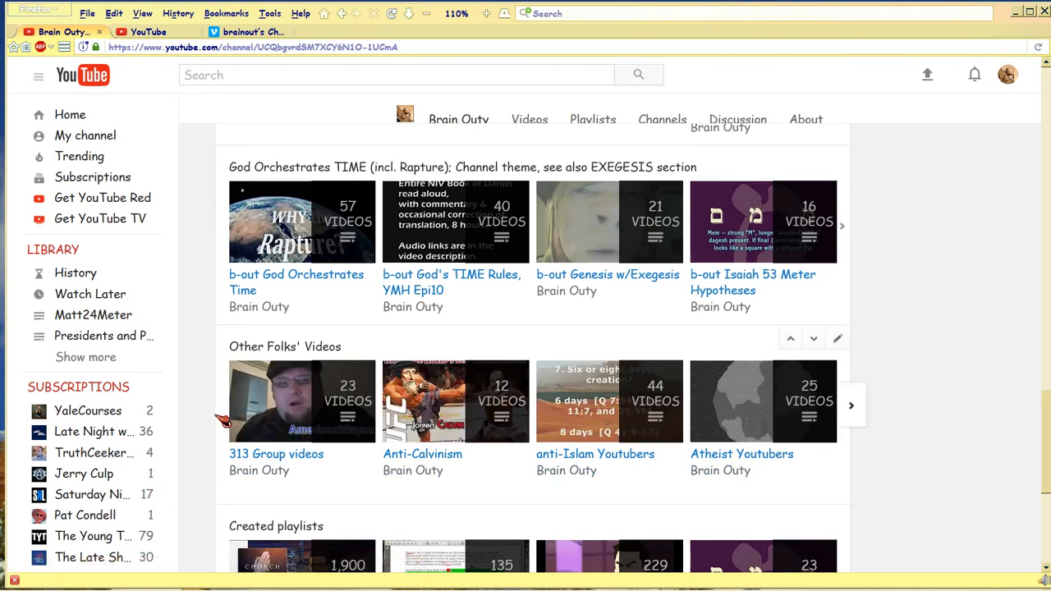
scroll("down", 3)
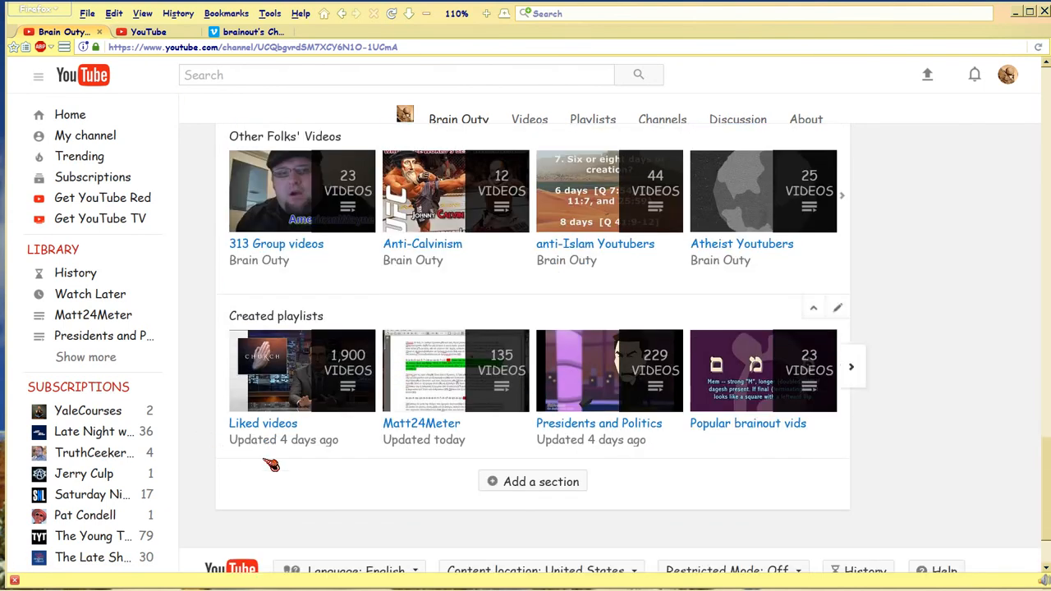
mouse_move(748, 423)
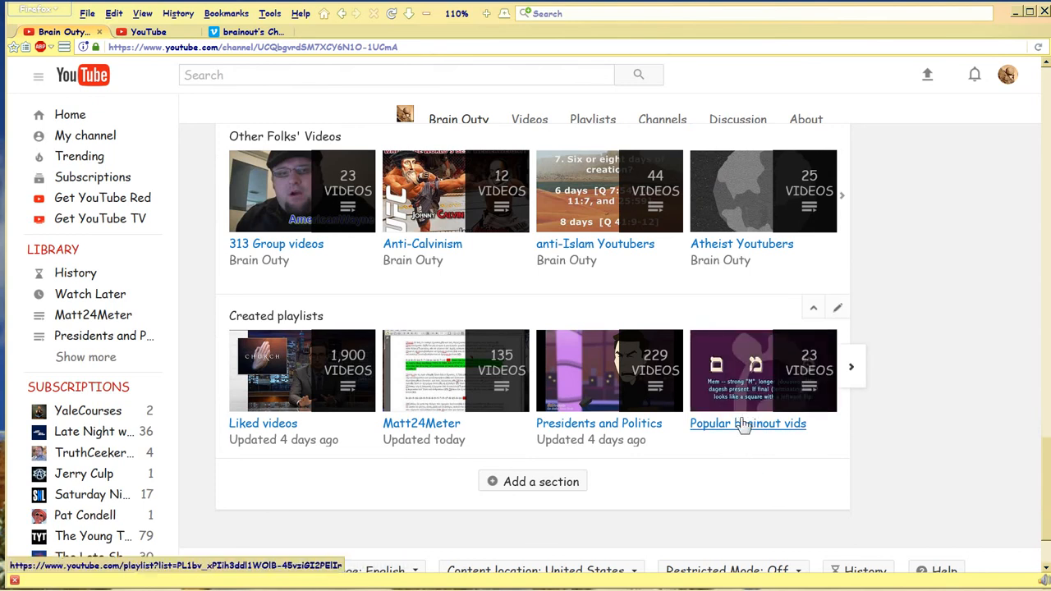
mouse_move(748, 423)
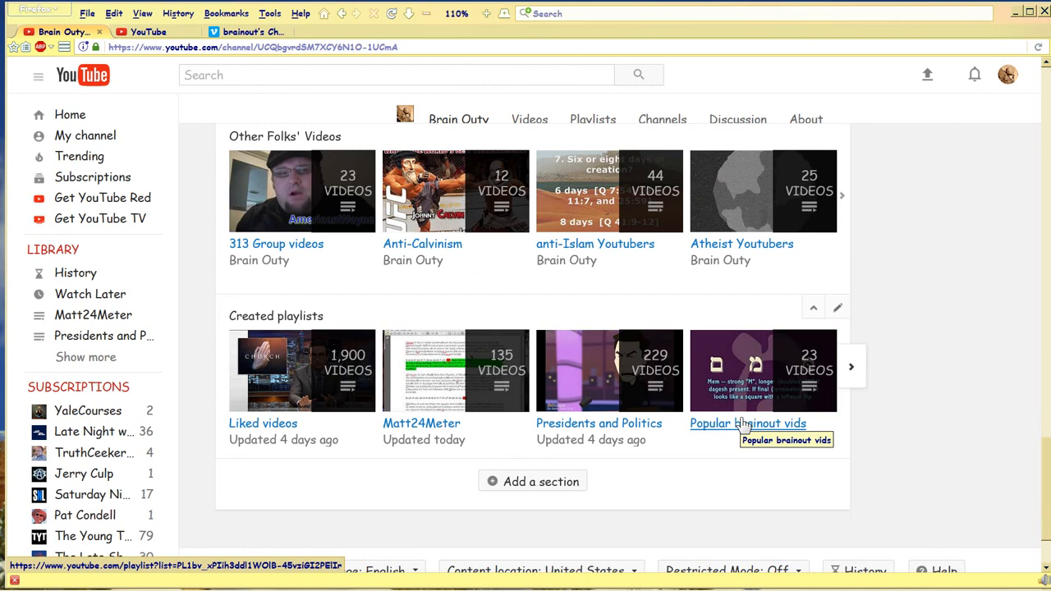
mouse_move(1028, 528)
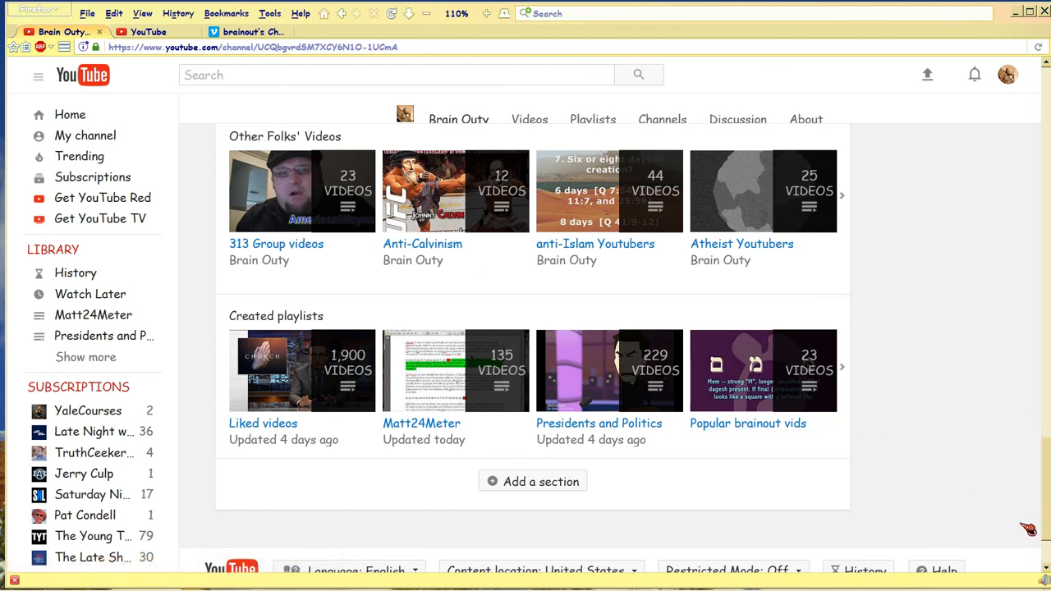
scroll("down", 3)
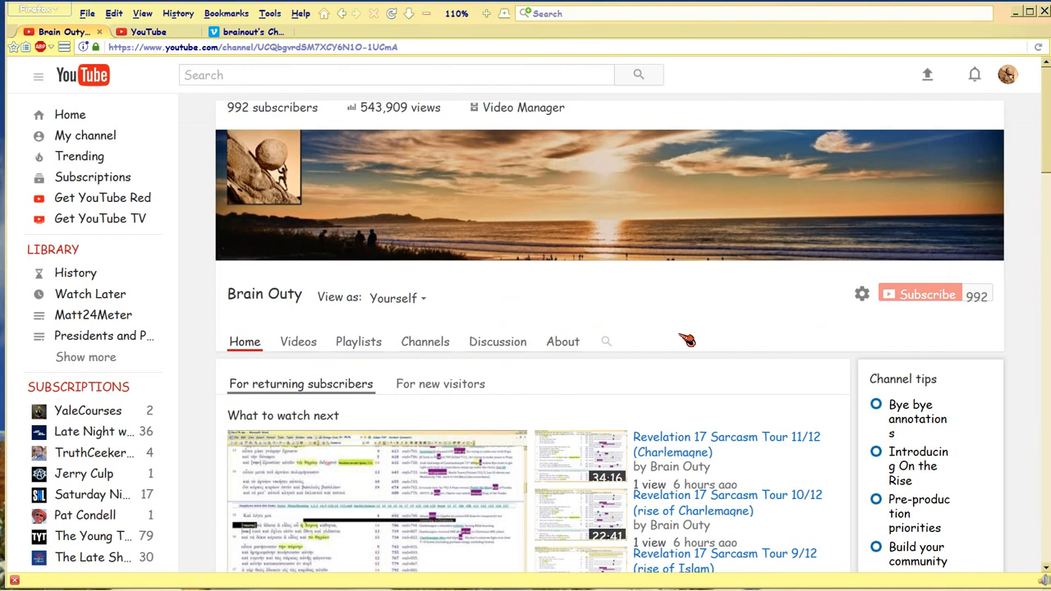
mouse_move(205, 378)
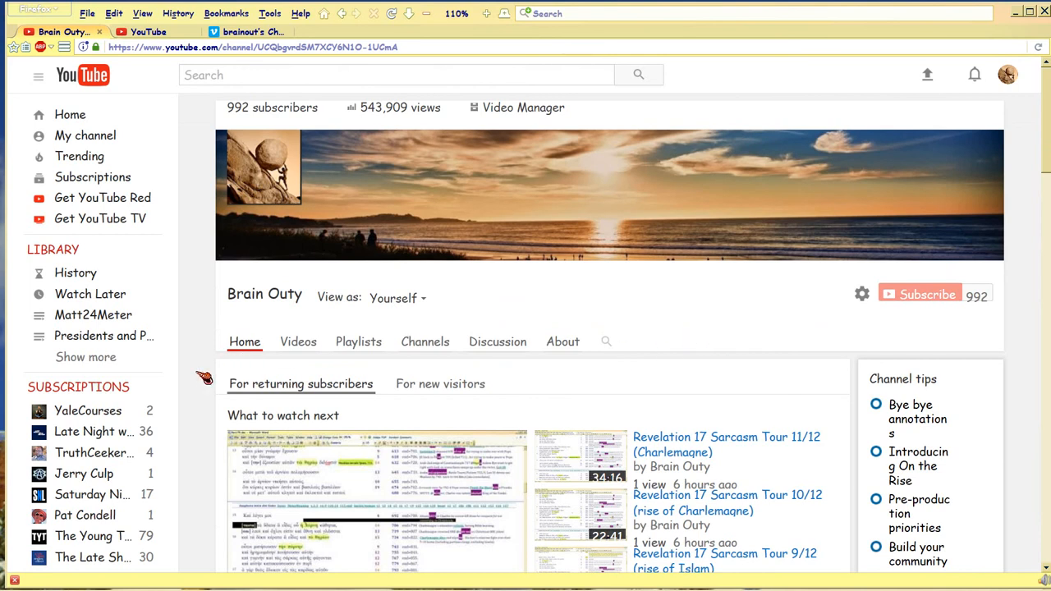
scroll("down", 3)
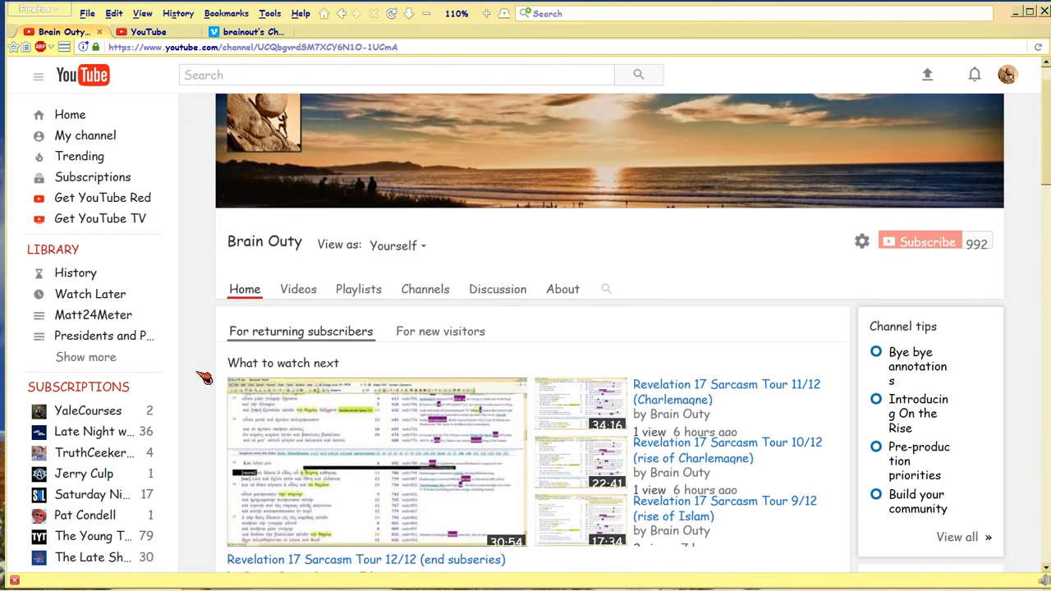